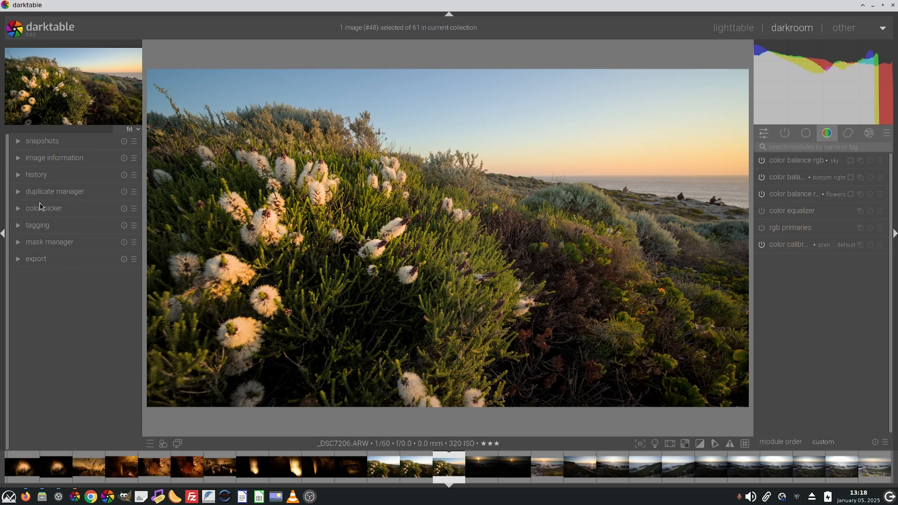
{"action": "mouse_move", "coordinate": [51, 262]}
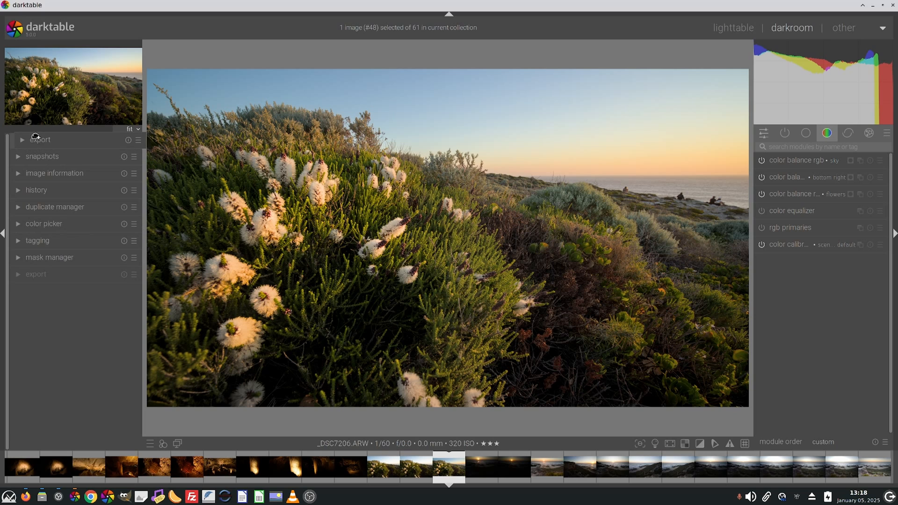
Move image information below tagging and apply the 'v5.0 for RAW input' module order preset
{"action": "left_click", "coordinate": [449, 467]}
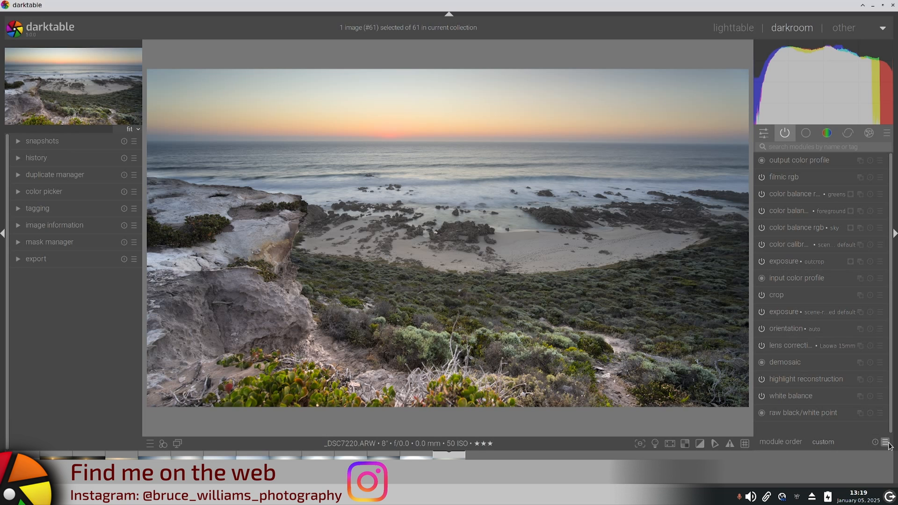
{"action": "left_click", "coordinate": [886, 442]}
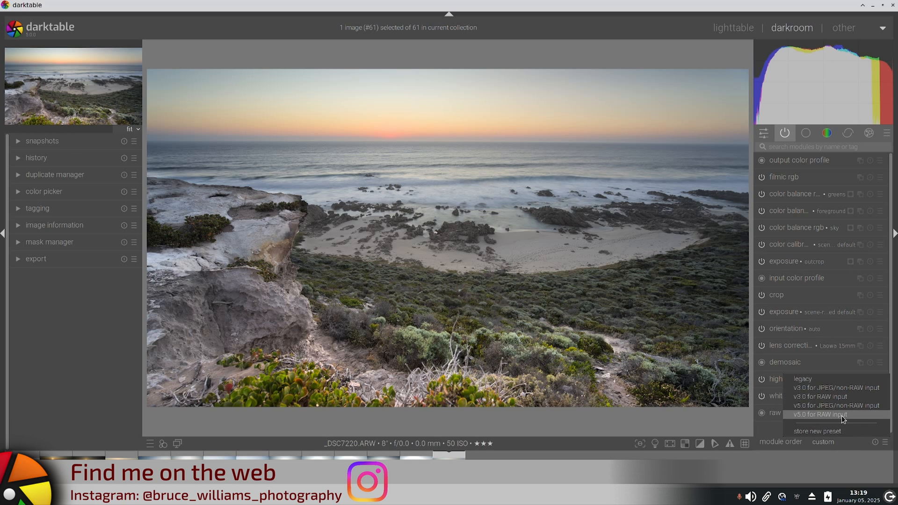
{"action": "left_click", "coordinate": [819, 414]}
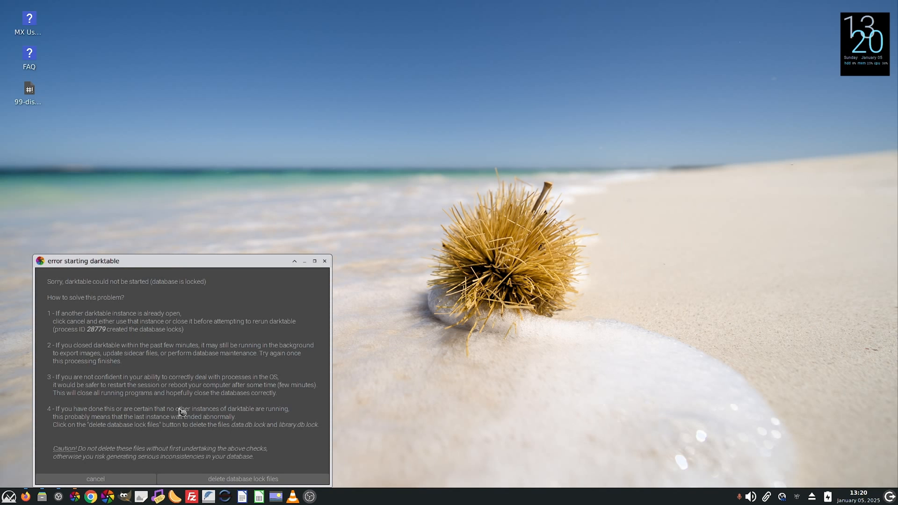
{"action": "mouse_move", "coordinate": [289, 466]}
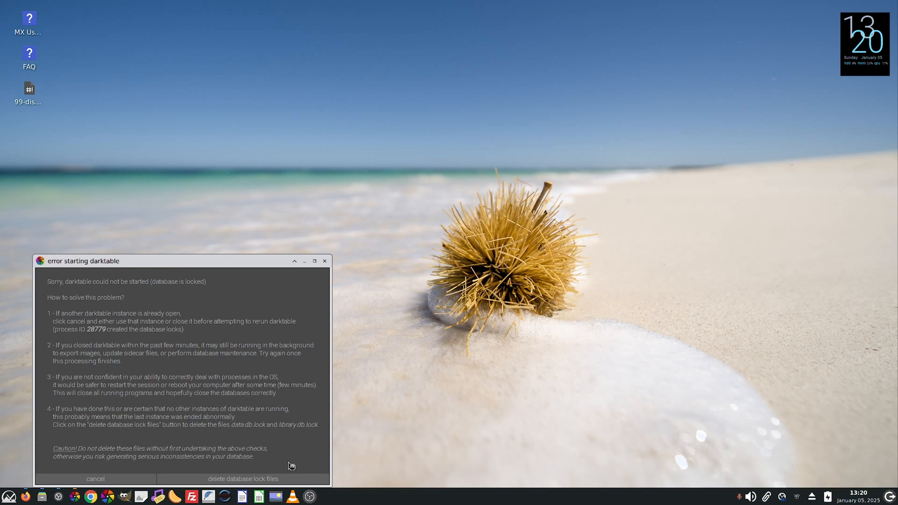
{"action": "mouse_move", "coordinate": [286, 482]}
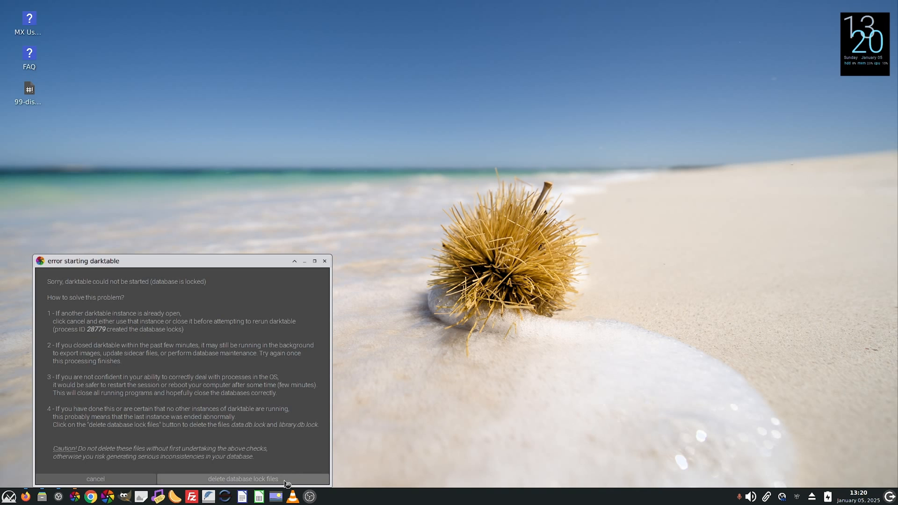
Delete the database lock files from the startup error dialog, confirming with yes and ok
{"action": "left_click", "coordinate": [242, 479]}
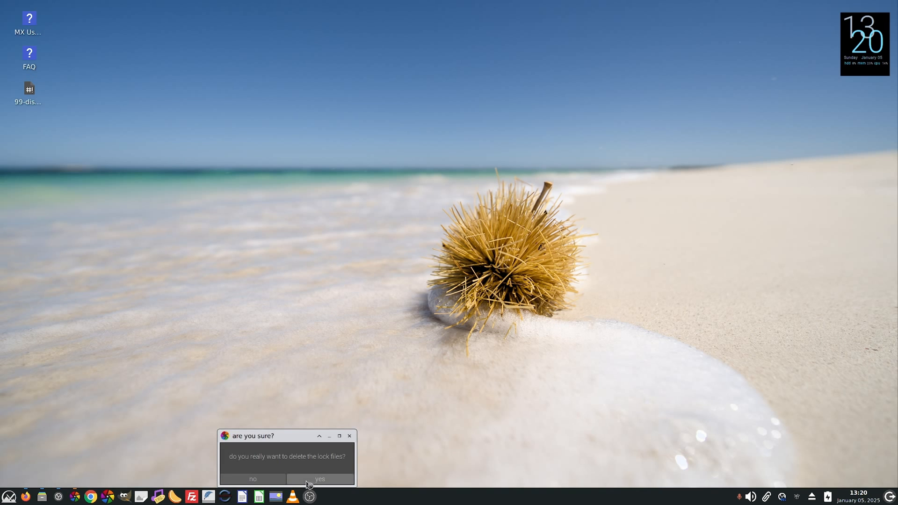
{"action": "left_click", "coordinate": [320, 479]}
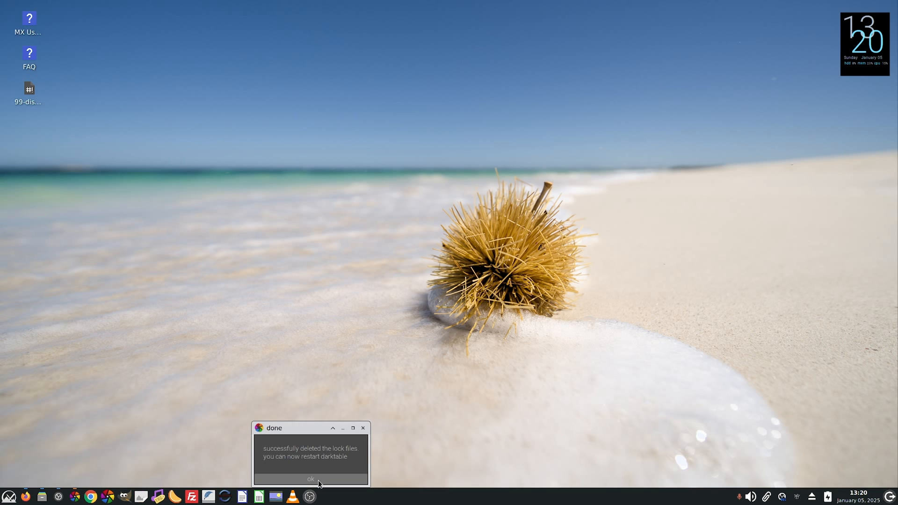
{"action": "left_click", "coordinate": [310, 479]}
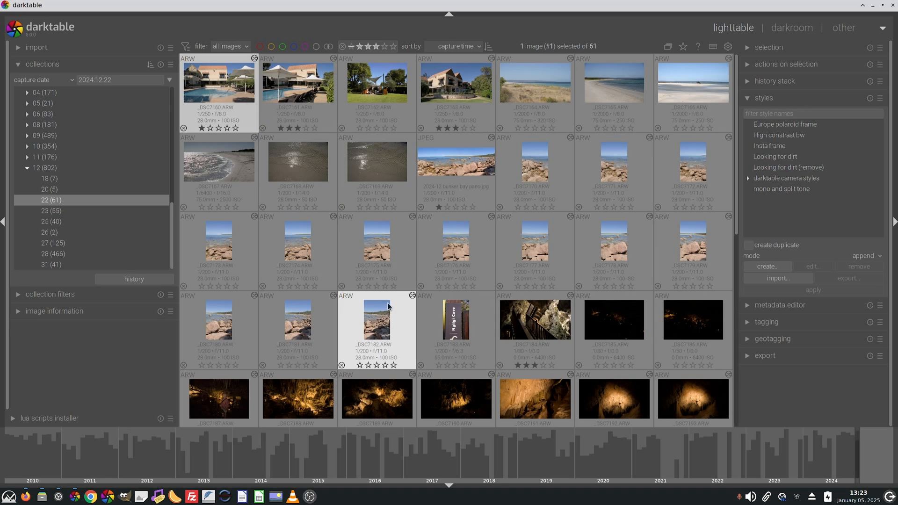
Label the rocky beach shots red and yellow, then filter the lighttable to red labels
{"action": "left_click", "coordinate": [378, 318]}
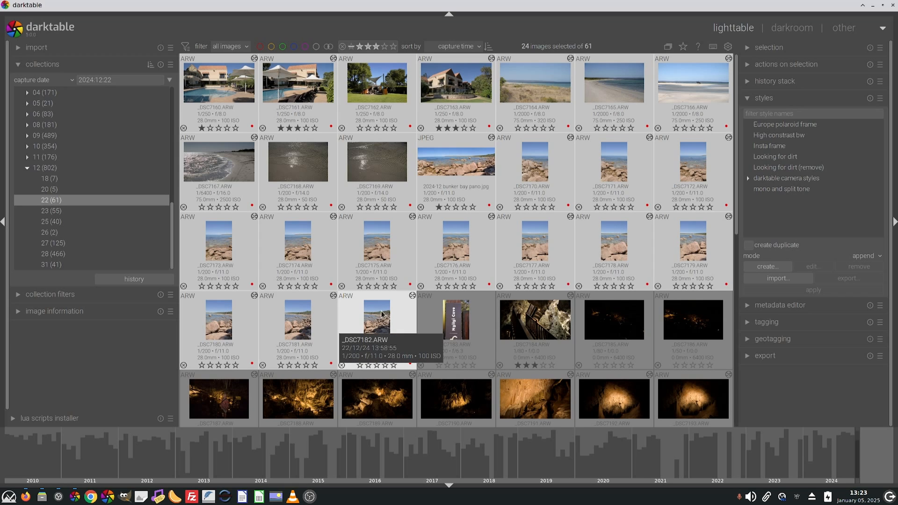
{"action": "left_click", "coordinate": [376, 319]}
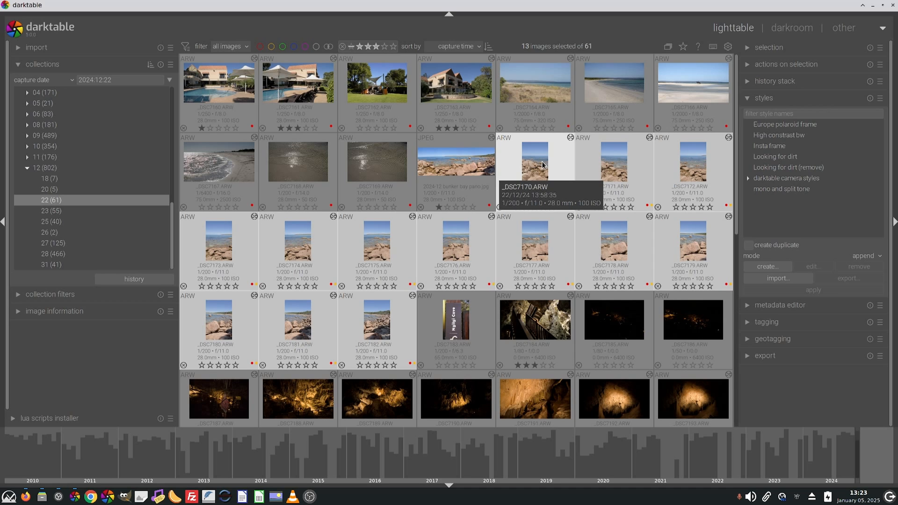
{"action": "mouse_move", "coordinate": [454, 329]}
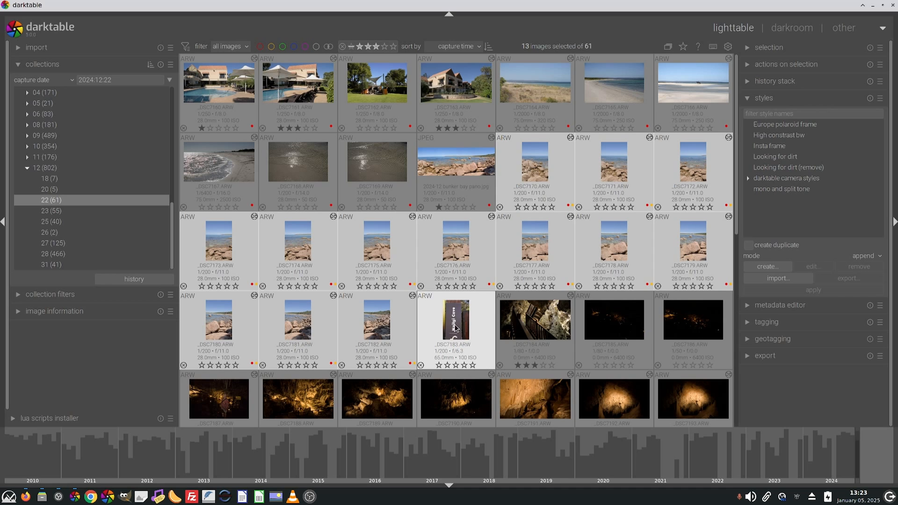
{"action": "left_click", "coordinate": [297, 160]}
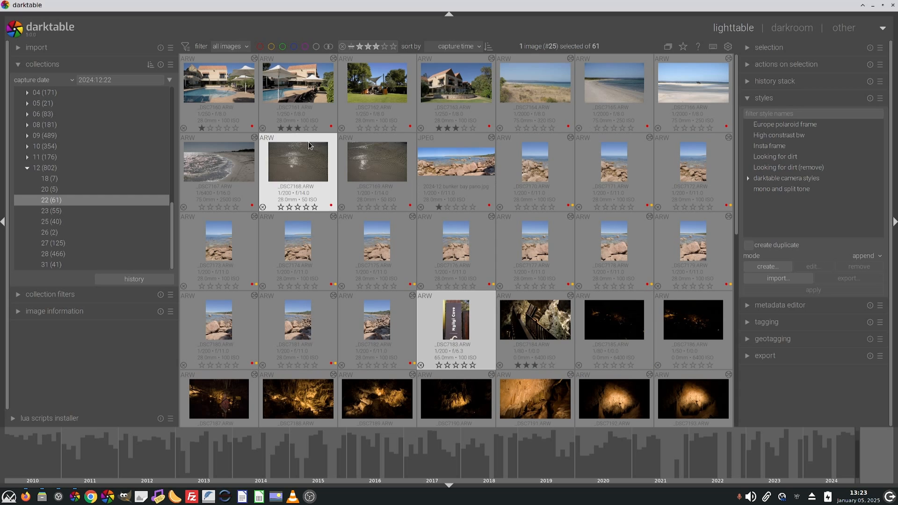
{"action": "mouse_move", "coordinate": [261, 46]}
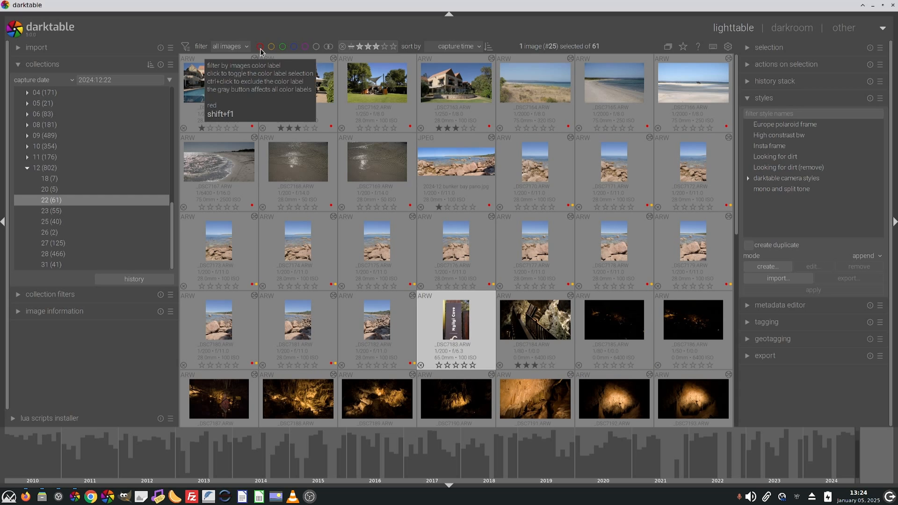
{"action": "left_click", "coordinate": [260, 47]}
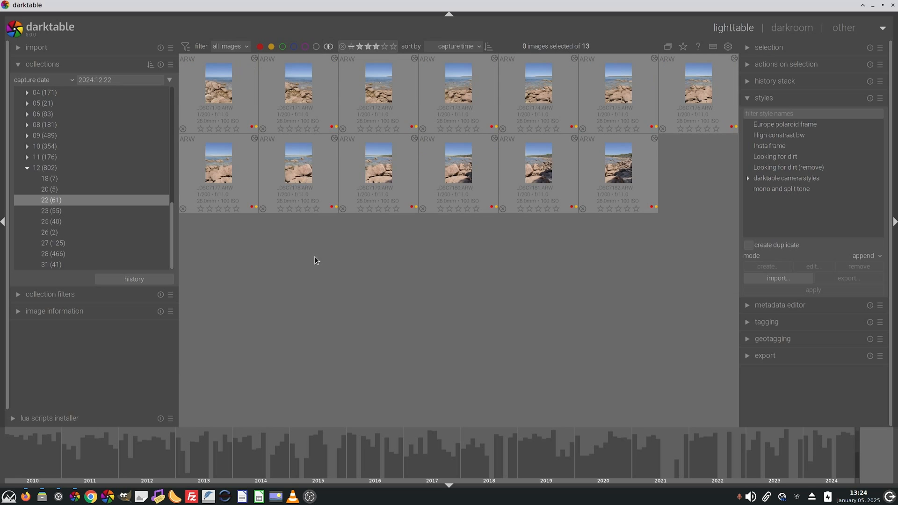
{"action": "mouse_move", "coordinate": [271, 47]}
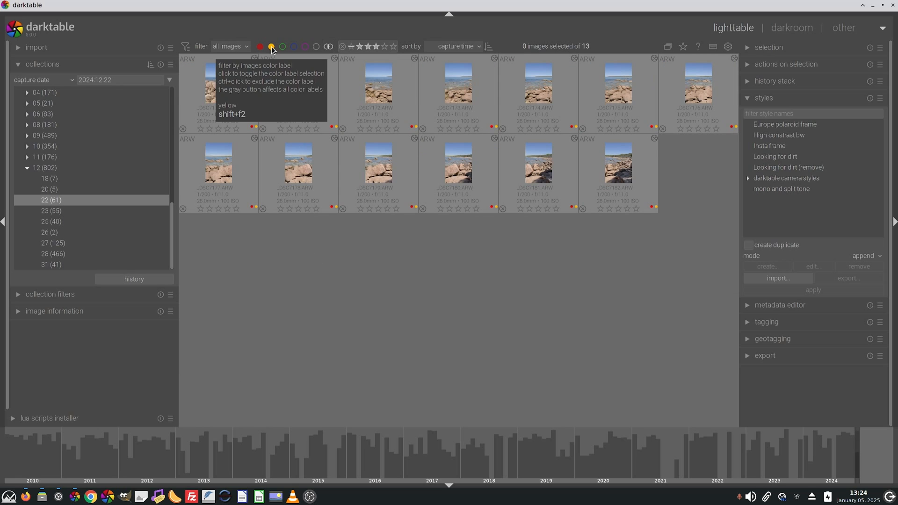
{"action": "mouse_move", "coordinate": [329, 46]}
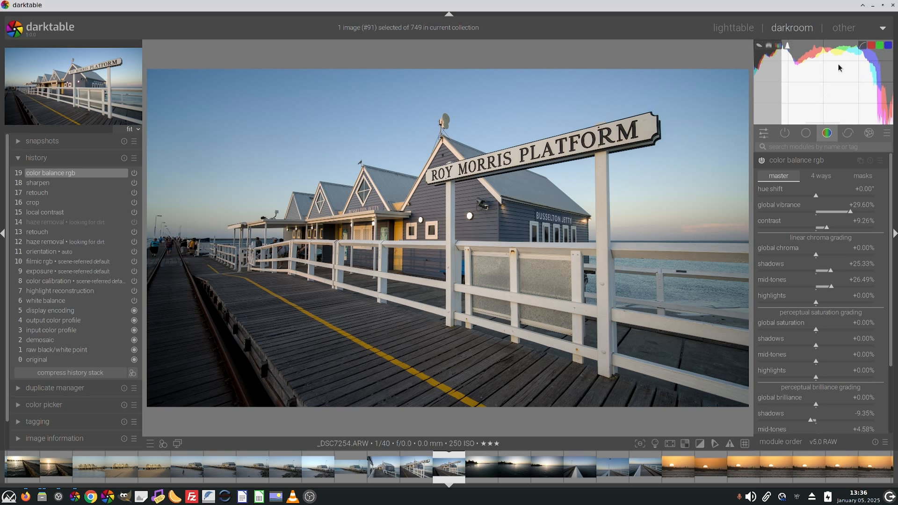
{"action": "left_click", "coordinate": [769, 46]}
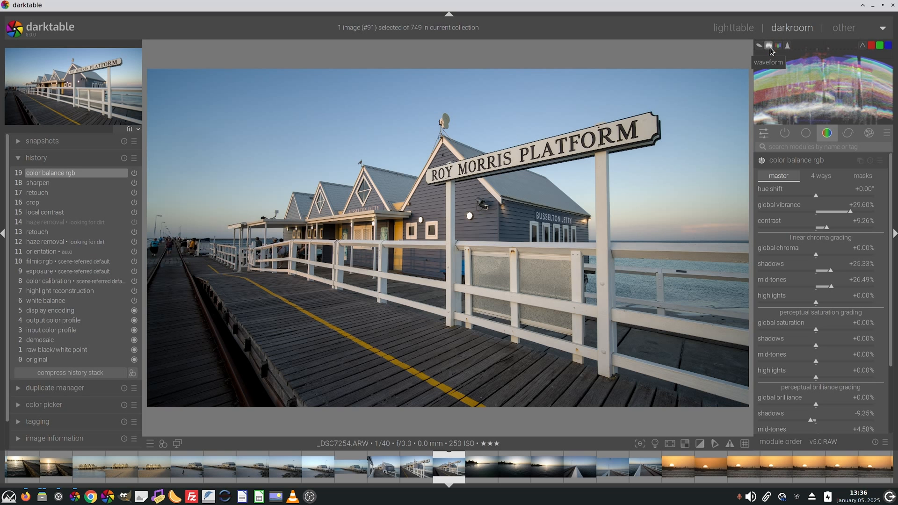
{"action": "mouse_move", "coordinate": [760, 47]}
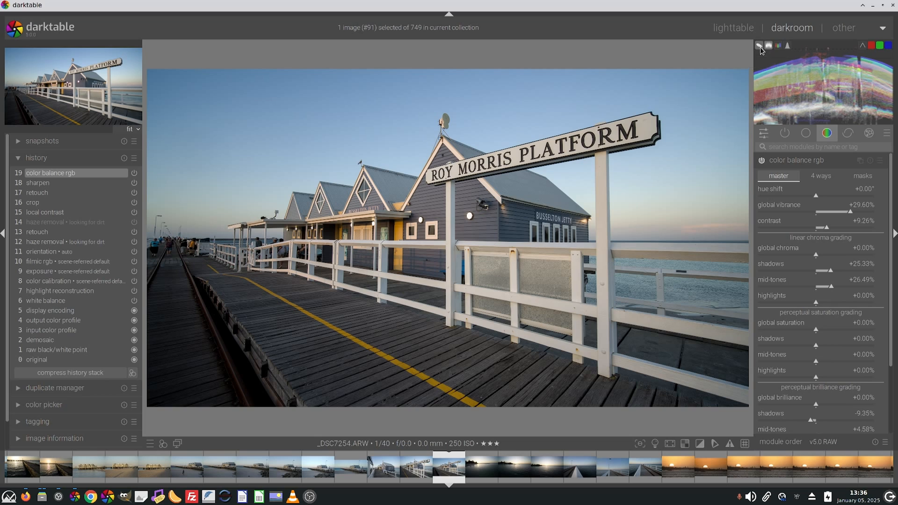
{"action": "left_click", "coordinate": [778, 45]}
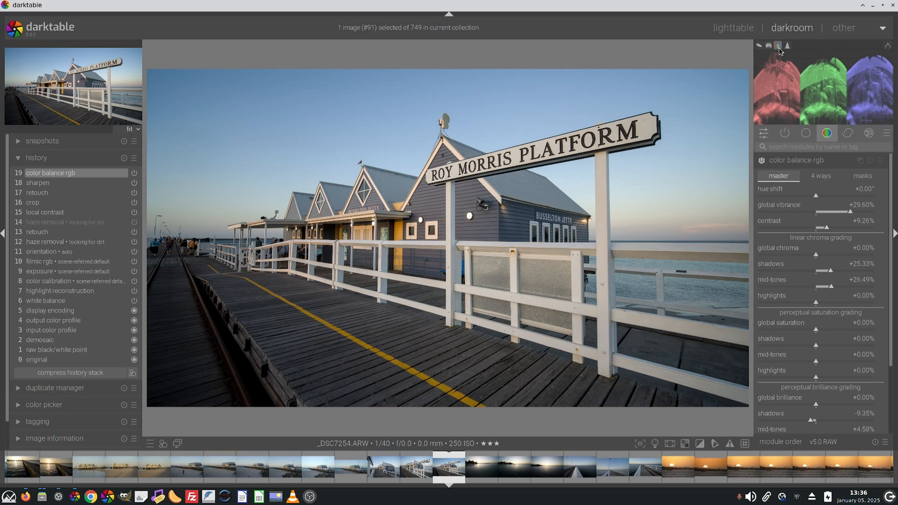
{"action": "left_click", "coordinate": [788, 45]}
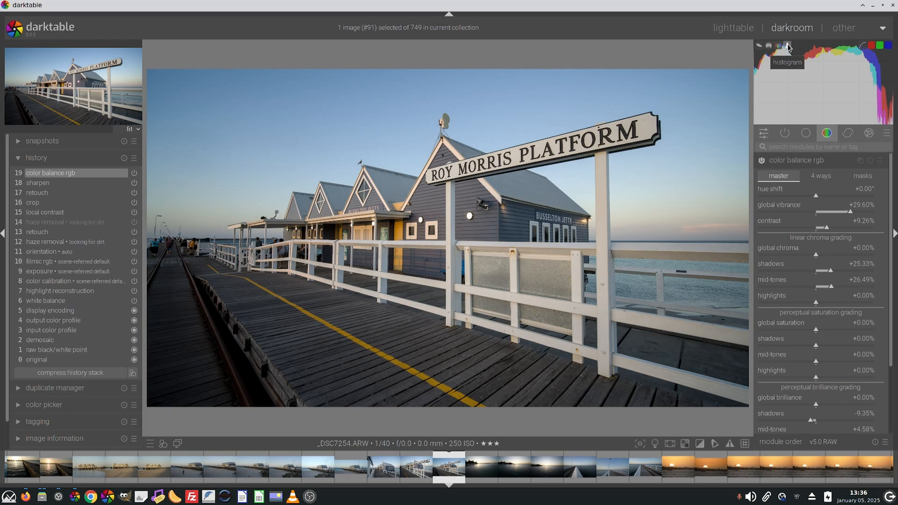
{"action": "left_click", "coordinate": [732, 28]}
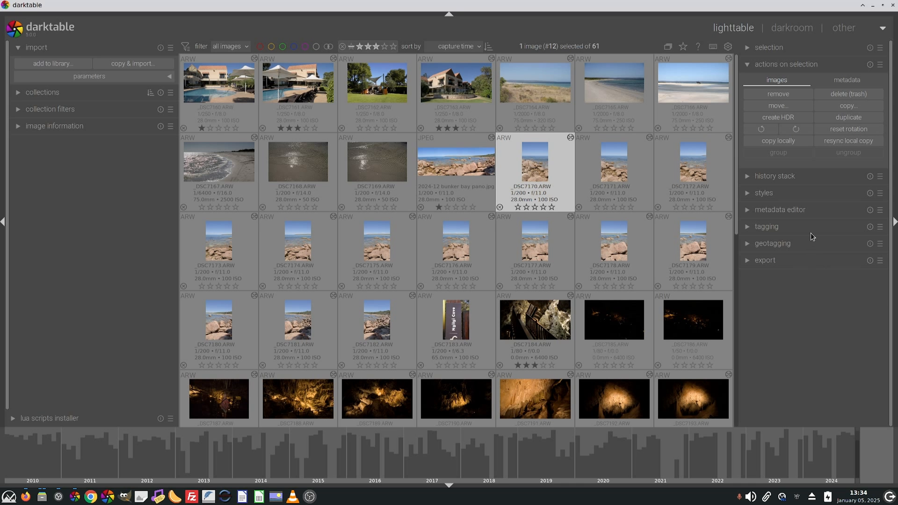
{"action": "mouse_move", "coordinate": [789, 181]}
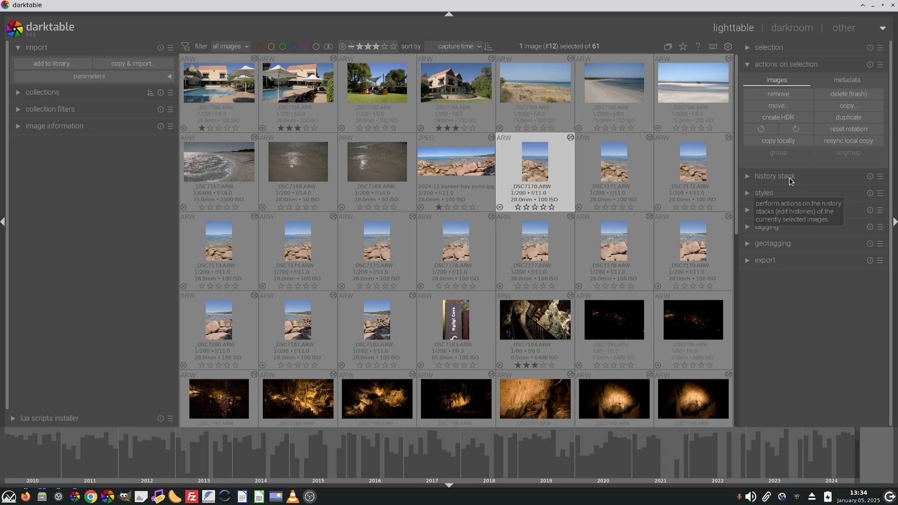
Selectively copy only the lens correction from the rocky-shore photo's history stack
{"action": "left_click", "coordinate": [774, 176]}
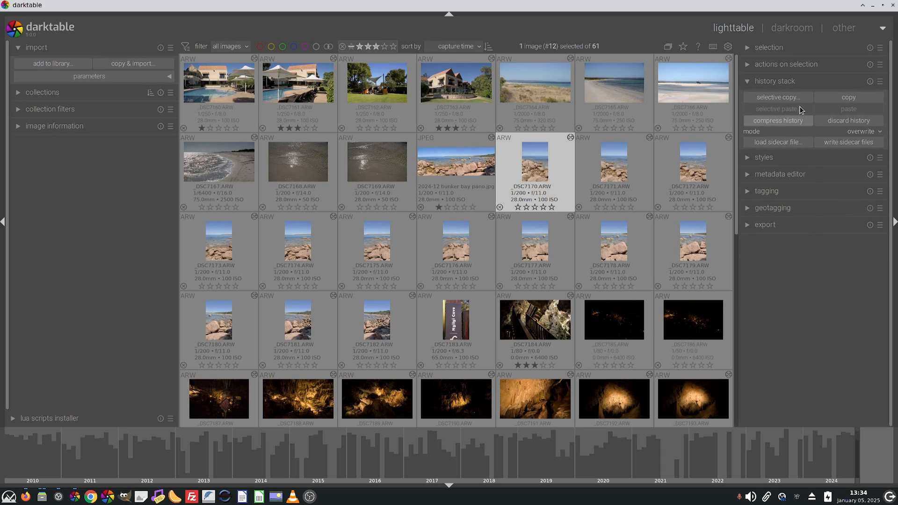
{"action": "left_click", "coordinate": [776, 97]}
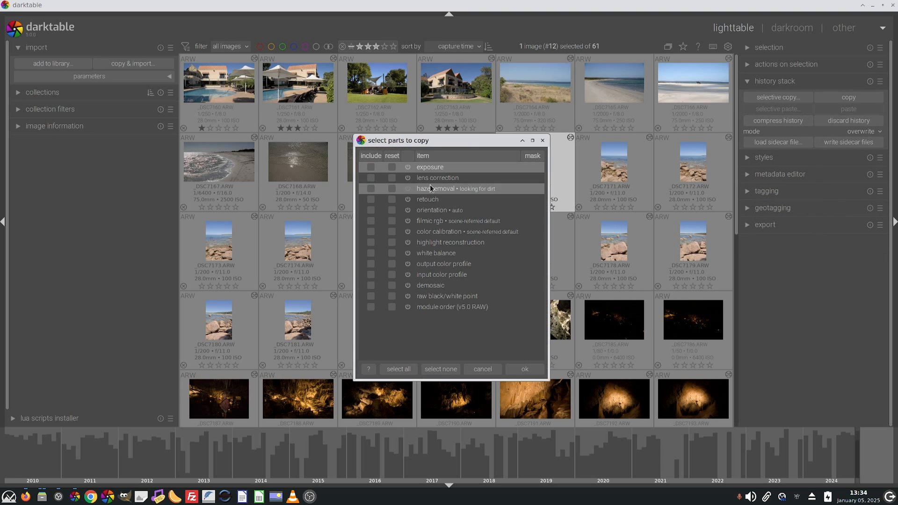
{"action": "mouse_move", "coordinate": [382, 221]}
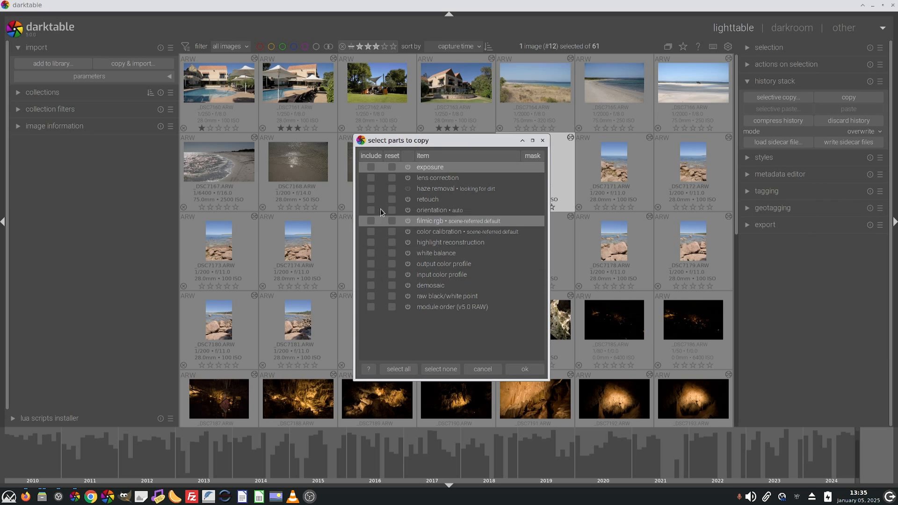
{"action": "mouse_move", "coordinate": [383, 321]}
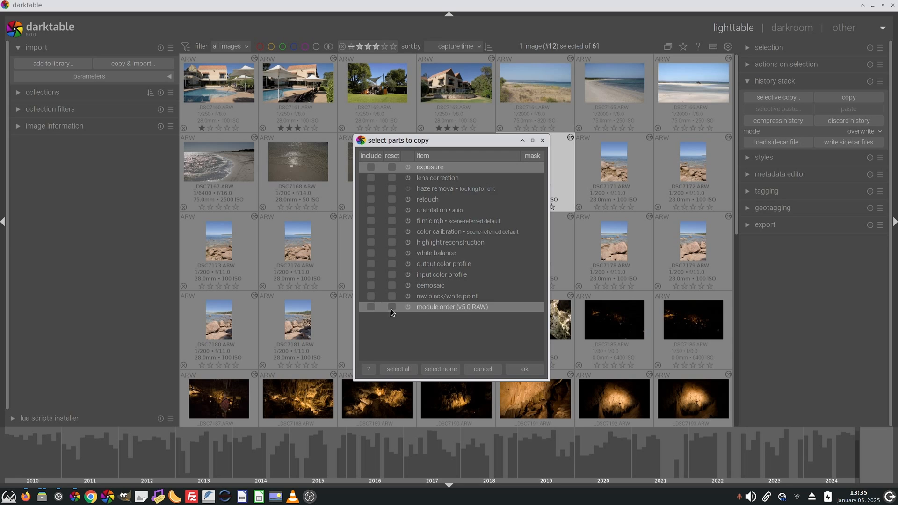
{"action": "left_click", "coordinate": [370, 178]}
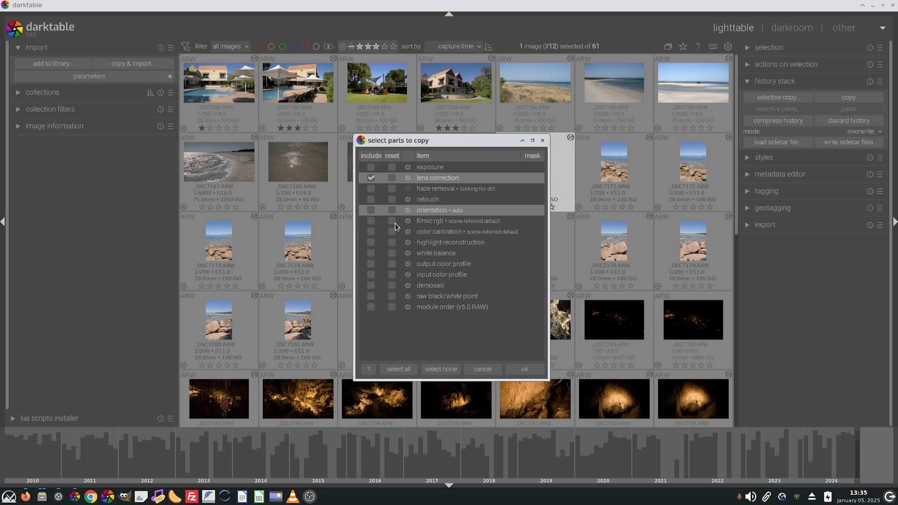
{"action": "left_click", "coordinate": [523, 369]}
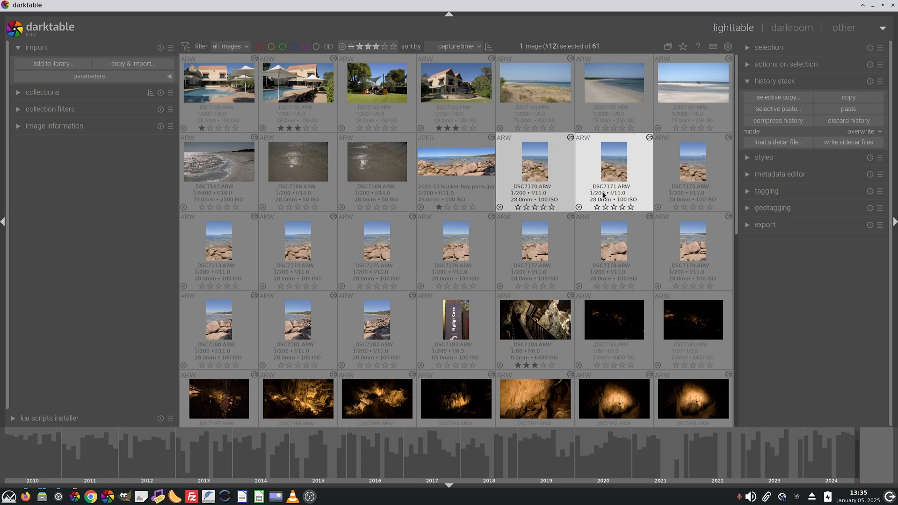
Select the neighbouring image and switch the history paste mode from overwrite to append
{"action": "left_click", "coordinate": [376, 321]}
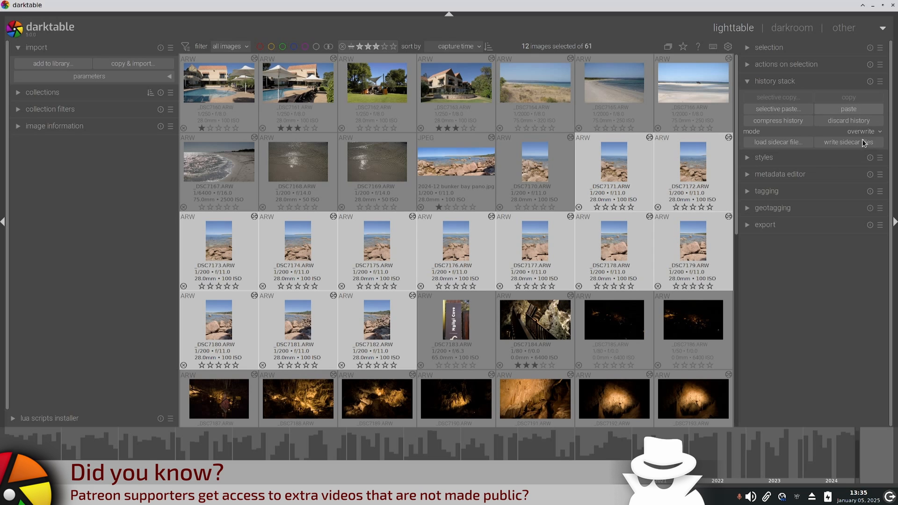
{"action": "left_click", "coordinate": [859, 131]}
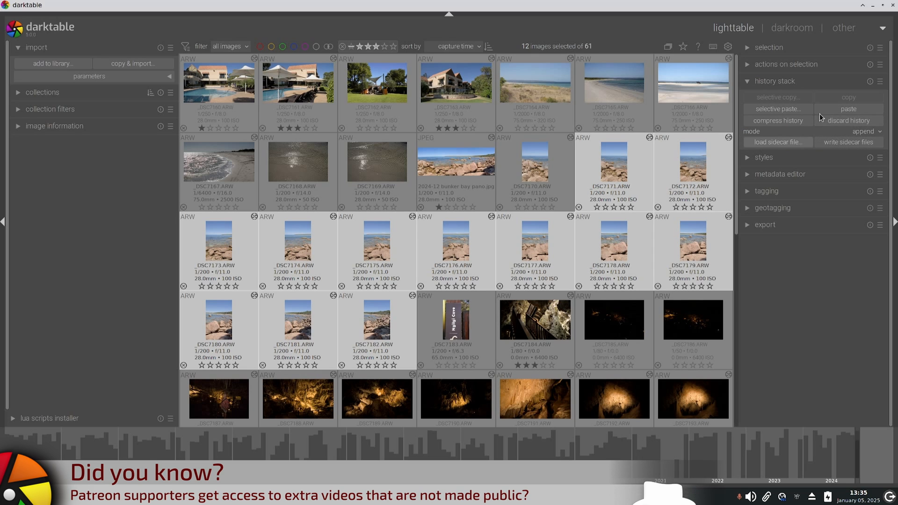
{"action": "left_click", "coordinate": [848, 109]}
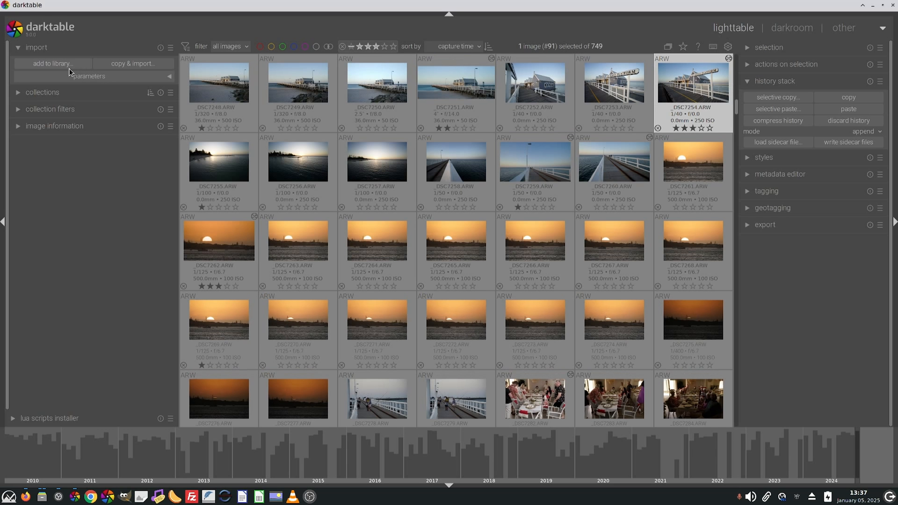
Open 'add to library…' to view the saved import places
{"action": "left_click", "coordinate": [52, 64]}
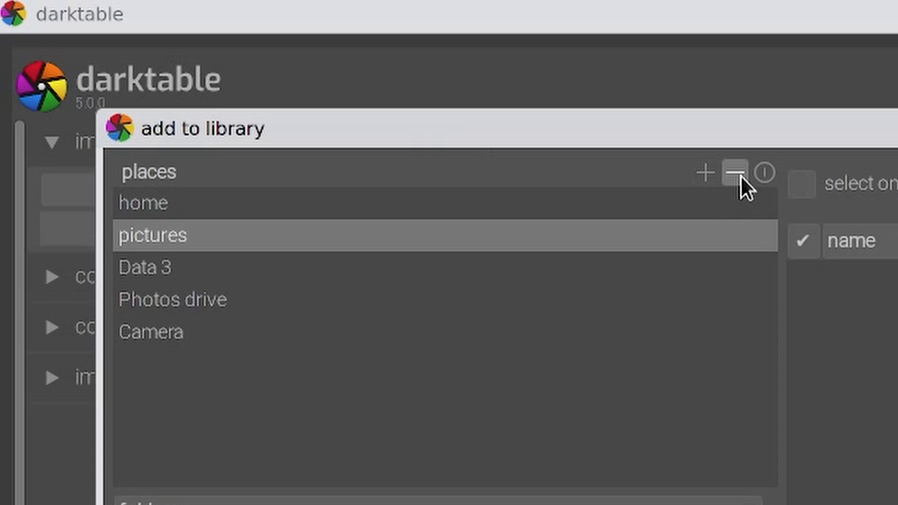
{"action": "mouse_move", "coordinate": [734, 173]}
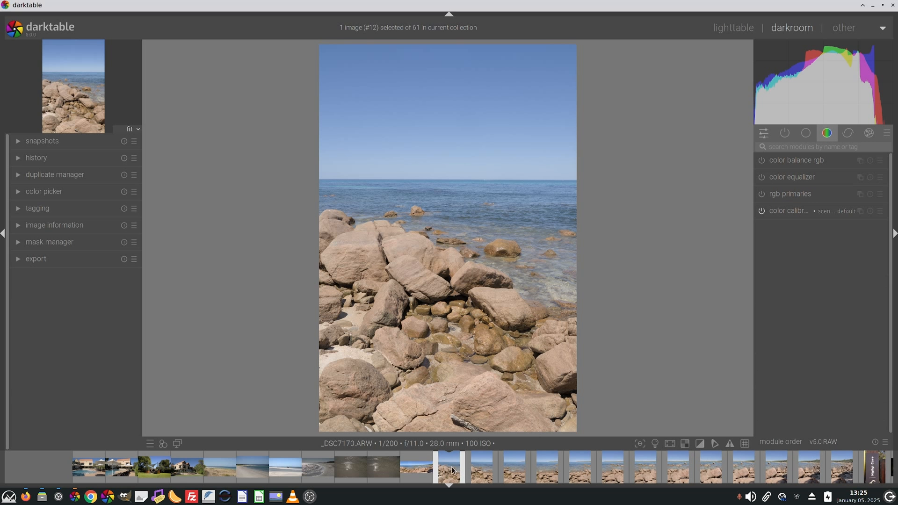
{"action": "mouse_move", "coordinate": [844, 470]}
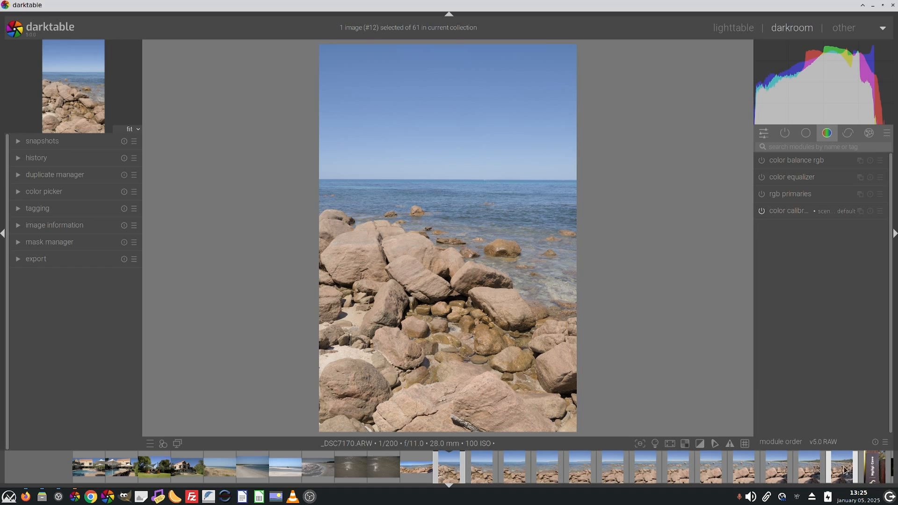
Apply the −72° color balance rgb hue shift and extend the selection to the remaining rock shots
{"action": "left_click", "coordinate": [796, 160]}
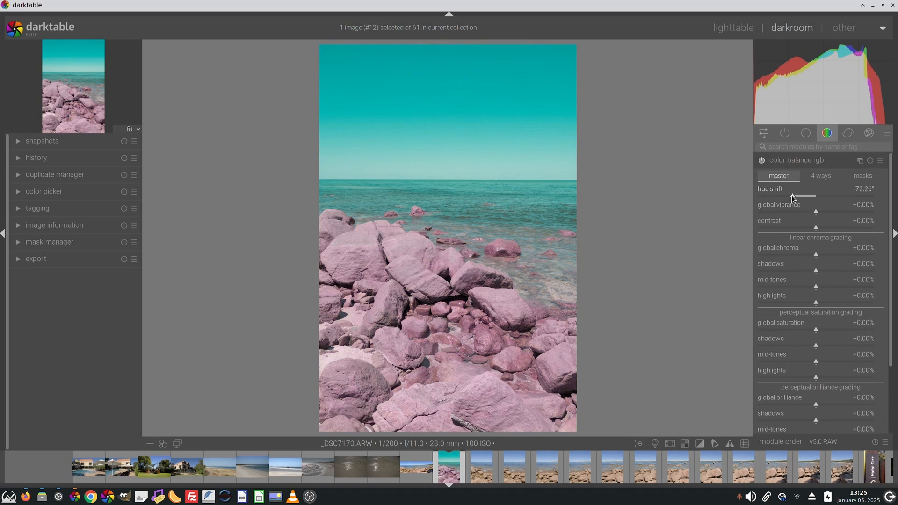
{"action": "mouse_move", "coordinate": [705, 191]}
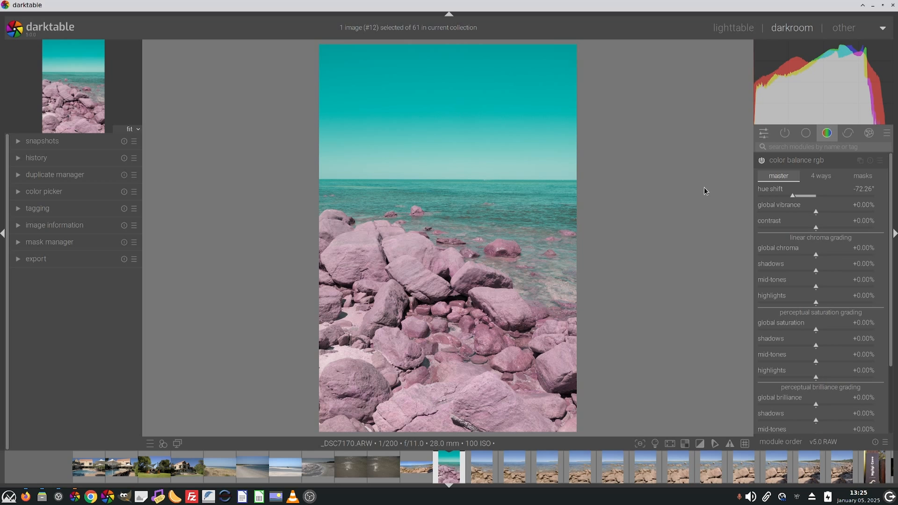
{"action": "mouse_move", "coordinate": [726, 281]}
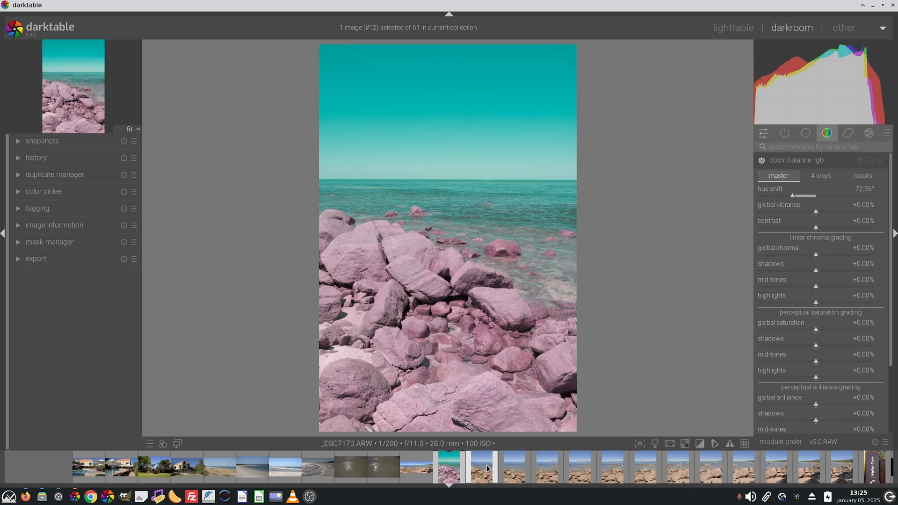
{"action": "left_click", "coordinate": [840, 467]}
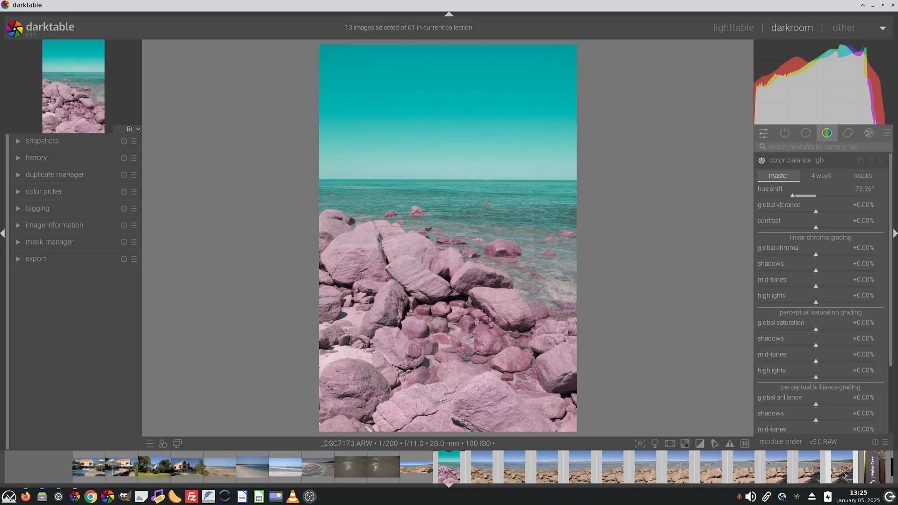
{"action": "mouse_move", "coordinate": [836, 467]}
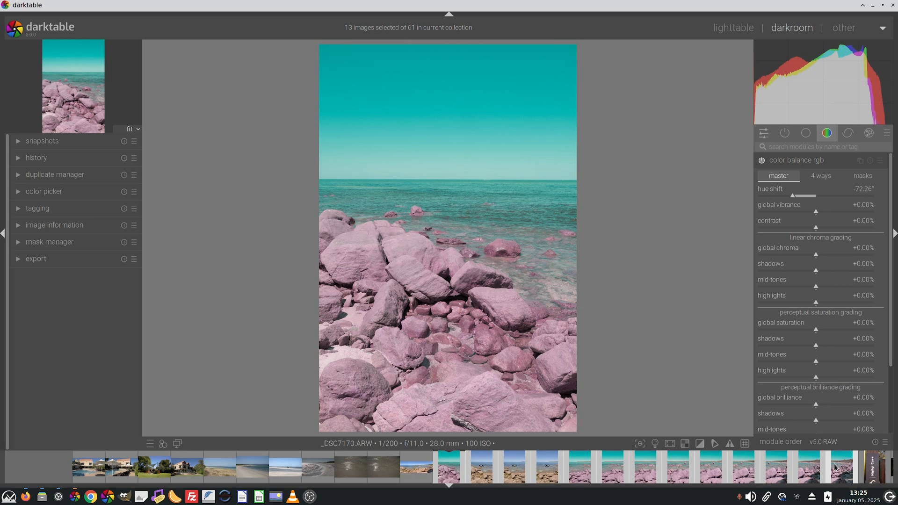
{"action": "mouse_move", "coordinate": [834, 466]}
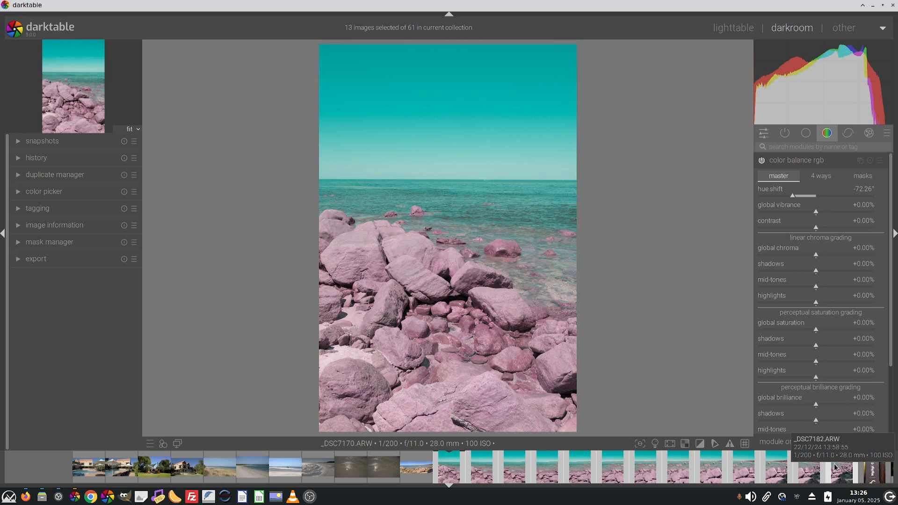
{"action": "mouse_move", "coordinate": [676, 418]}
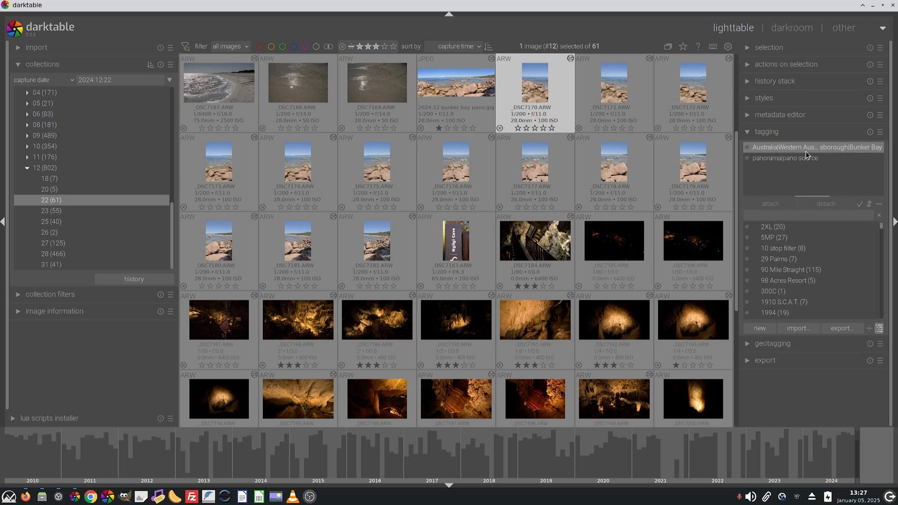
{"action": "mouse_move", "coordinate": [813, 150]}
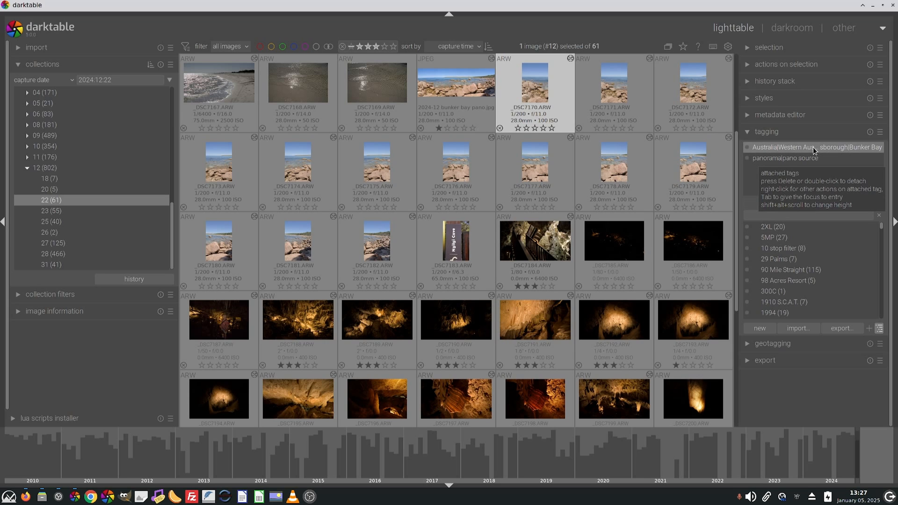
Bring up the actions menu for the attached Bunker Bay location tag
{"action": "right_click", "coordinate": [814, 147]}
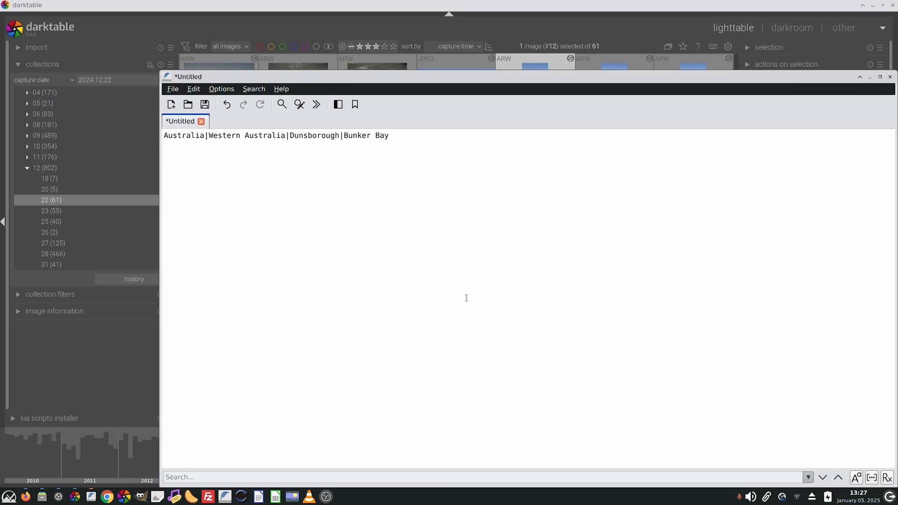
{"action": "mouse_move", "coordinate": [212, 146]}
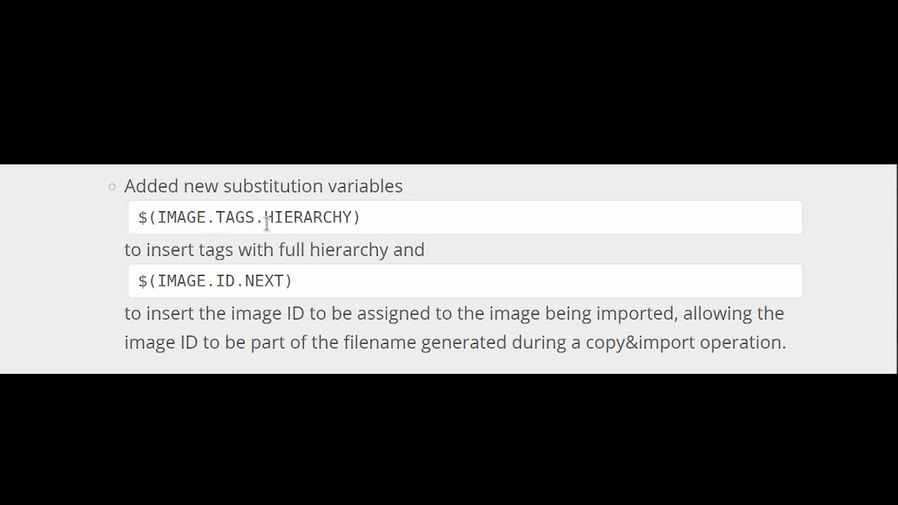
Export the photo to the Desktop using $(IMAGE.TAGS.HIERARCHY) as the file name
{"action": "triple_click", "coordinate": [249, 217]}
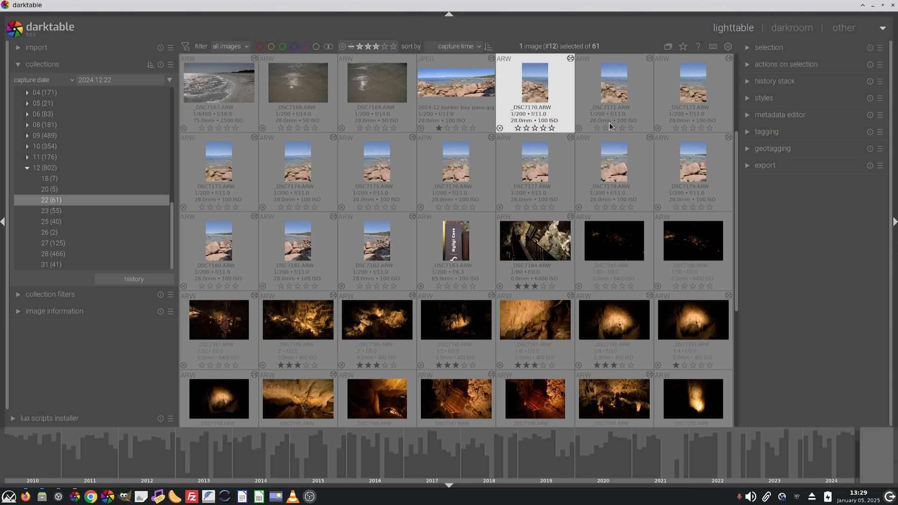
{"action": "left_click", "coordinate": [766, 165]}
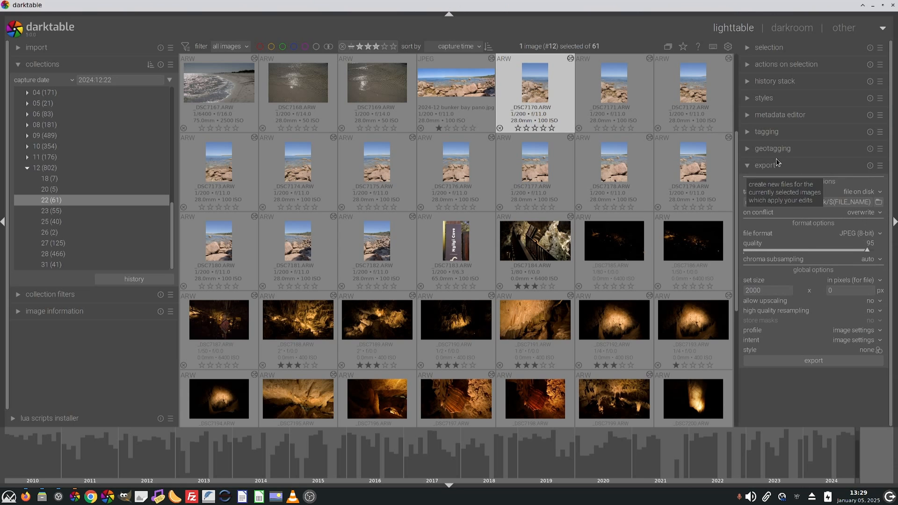
{"action": "left_click", "coordinate": [880, 201]}
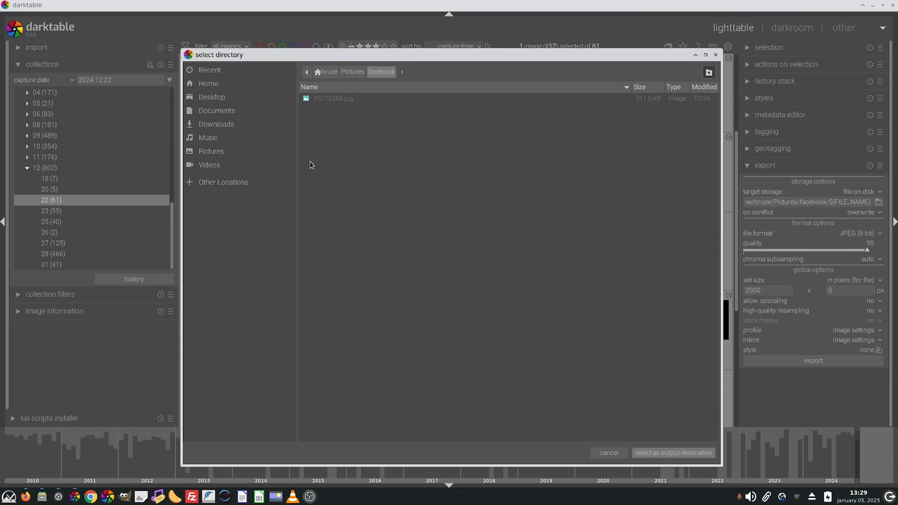
{"action": "left_click", "coordinate": [211, 97]}
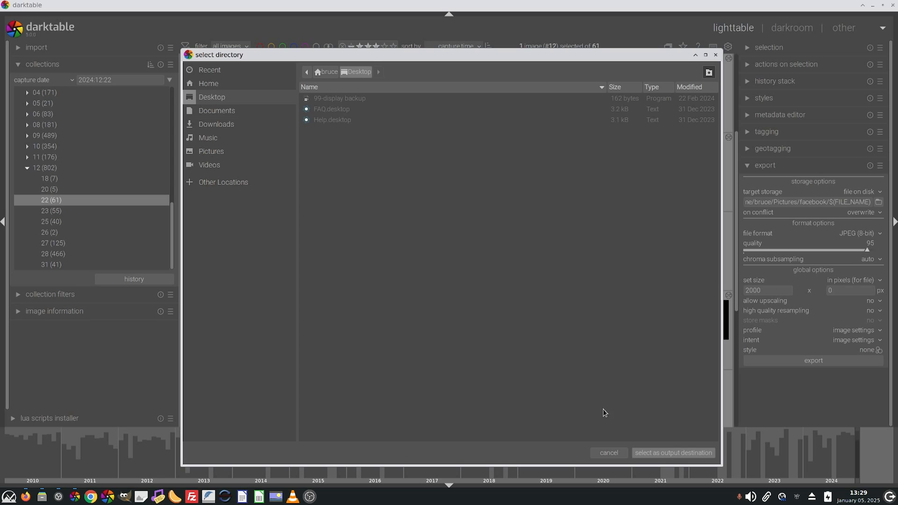
{"action": "left_click", "coordinate": [673, 452]}
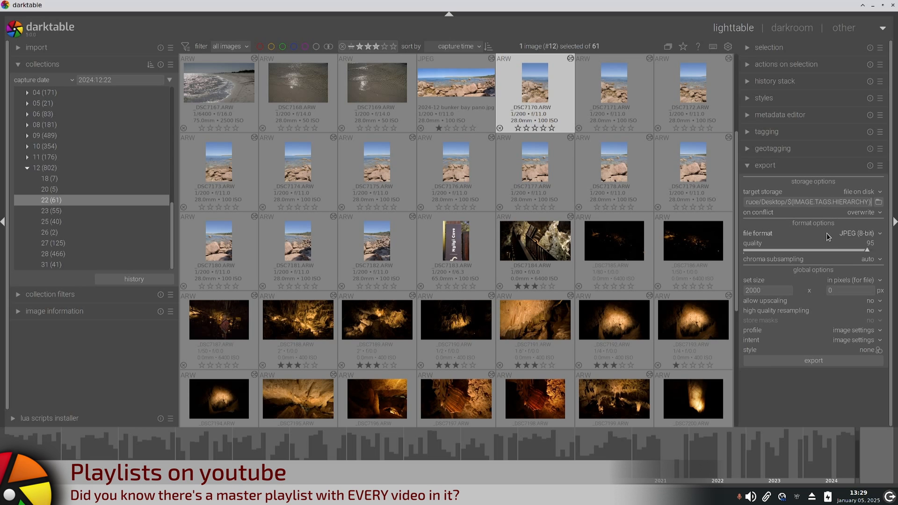
{"action": "mouse_move", "coordinate": [832, 214]}
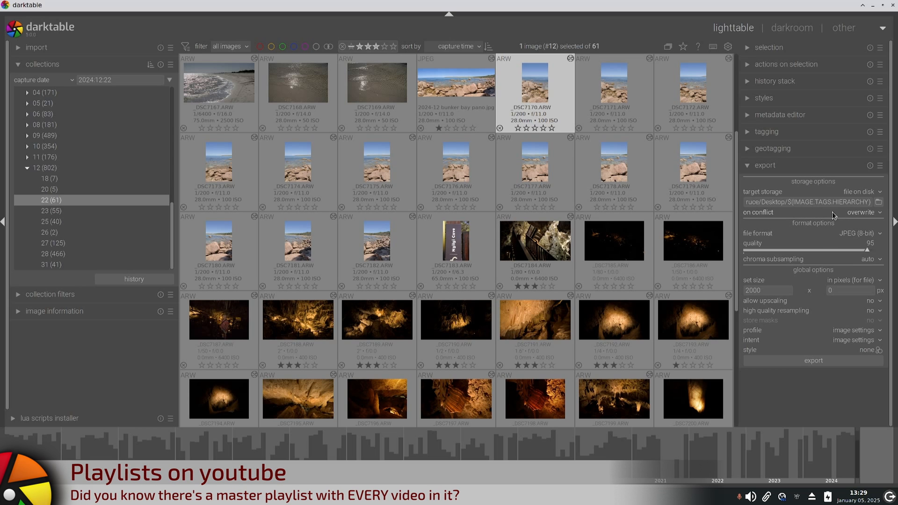
{"action": "left_click", "coordinate": [813, 360]}
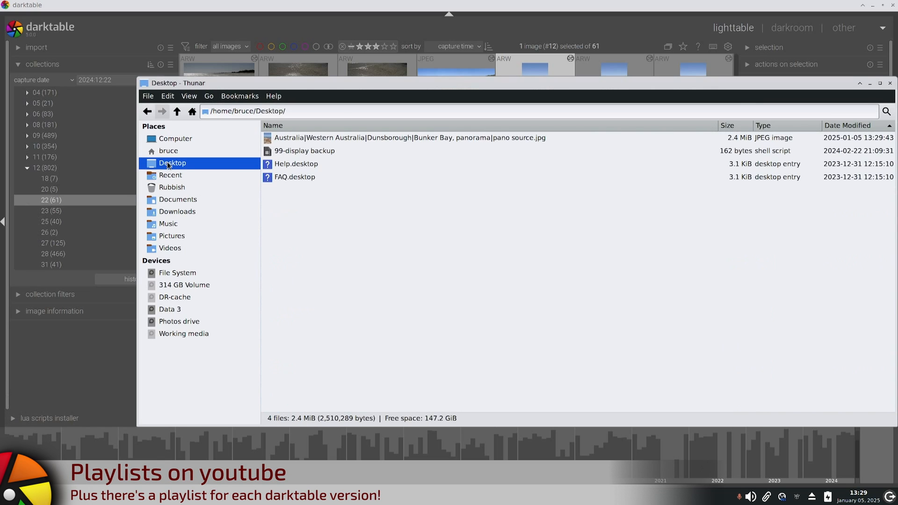
{"action": "mouse_move", "coordinate": [535, 143]}
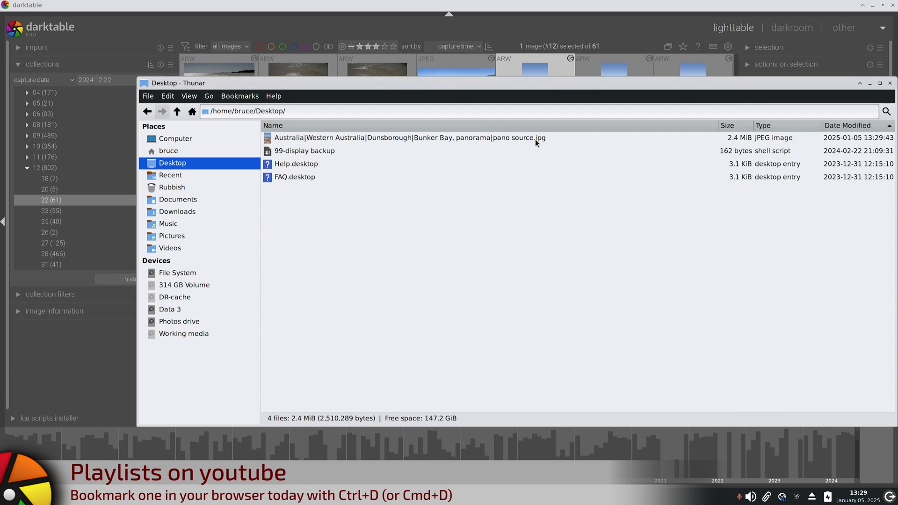
{"action": "mouse_move", "coordinate": [337, 147]}
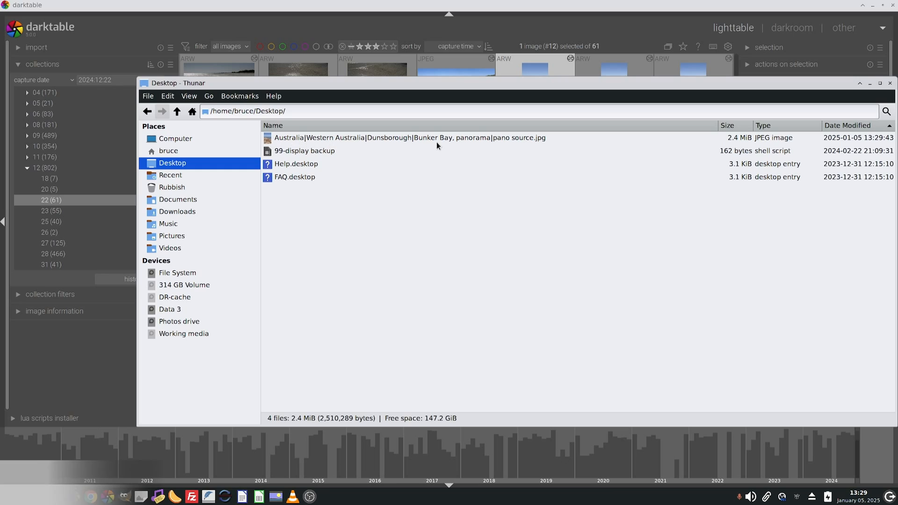
{"action": "mouse_move", "coordinate": [308, 144]}
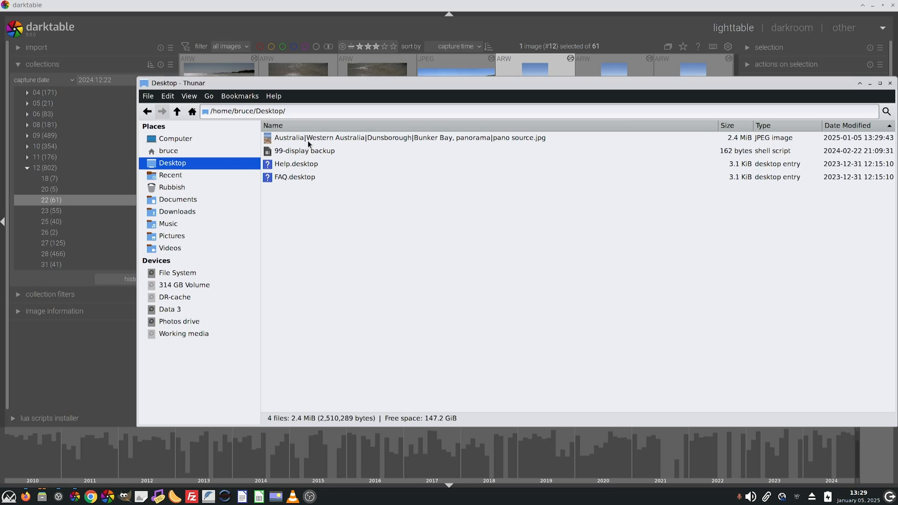
{"action": "mouse_move", "coordinate": [382, 144]}
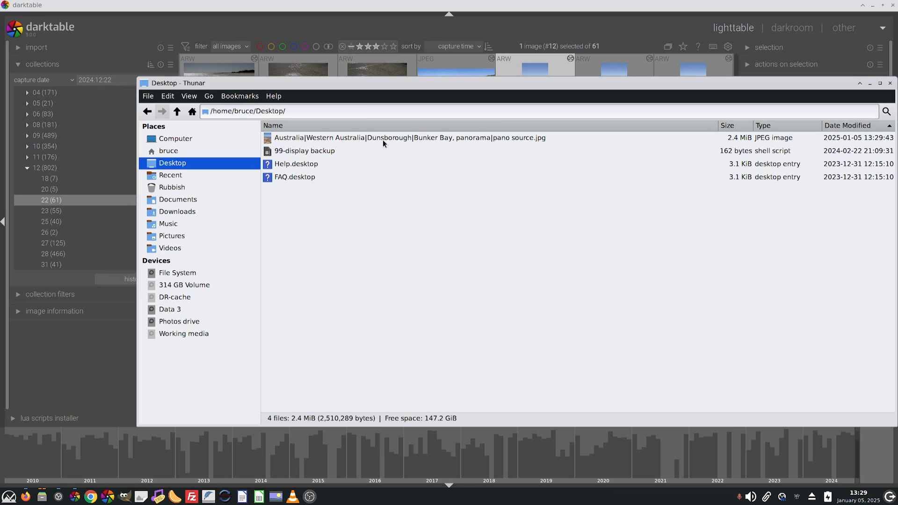
{"action": "mouse_move", "coordinate": [452, 148]}
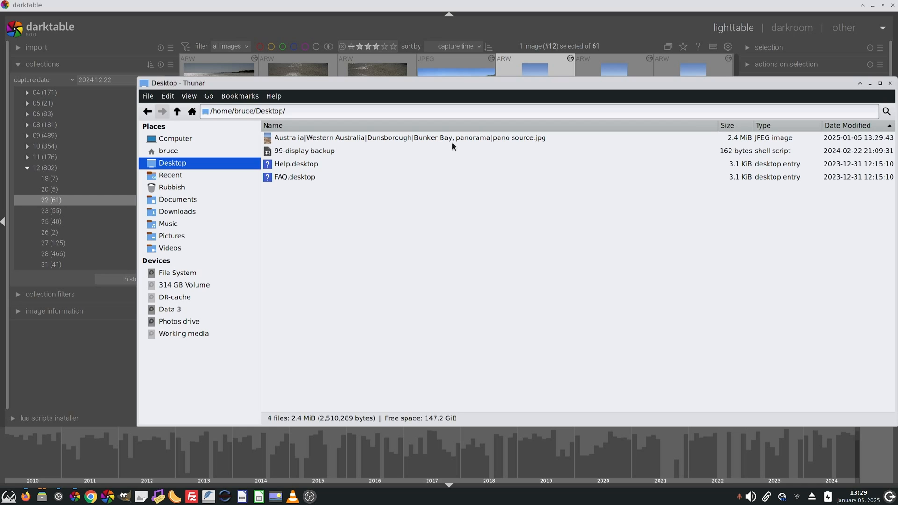
{"action": "mouse_move", "coordinate": [491, 141]}
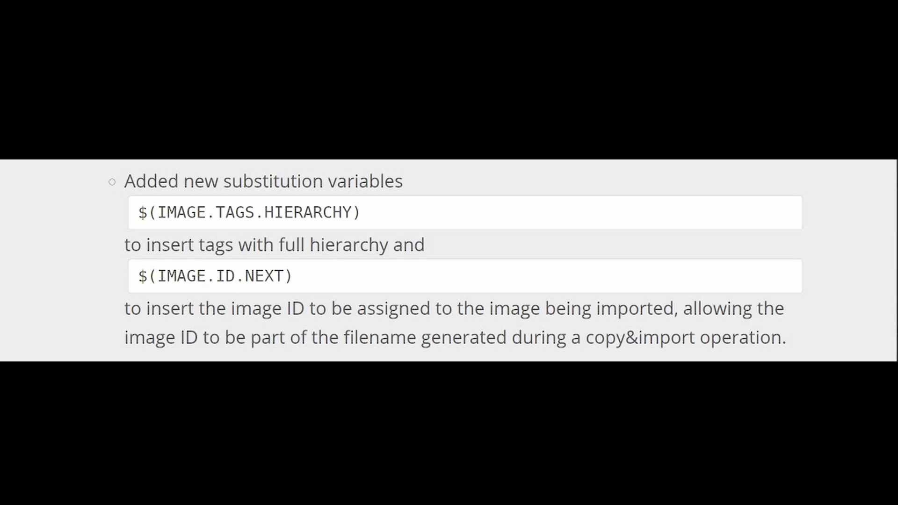
{"action": "mouse_move", "coordinate": [245, 296]}
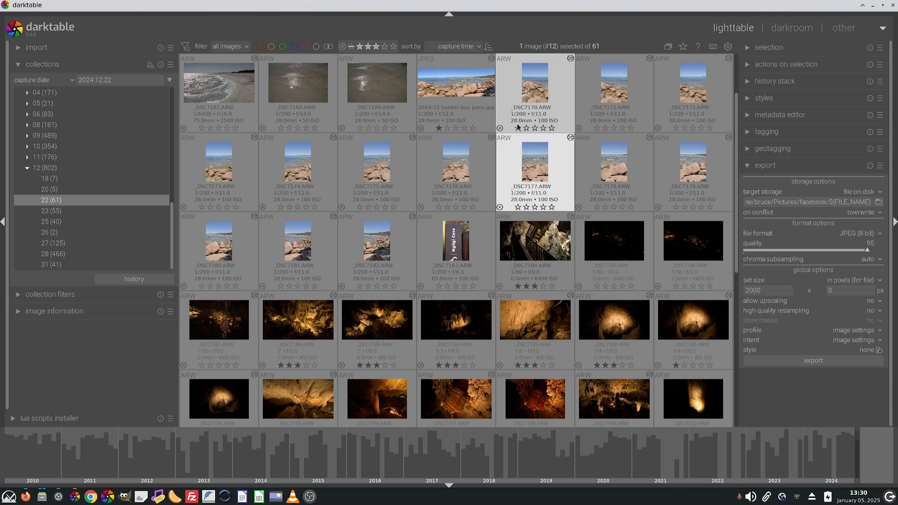
{"action": "mouse_move", "coordinate": [534, 86]}
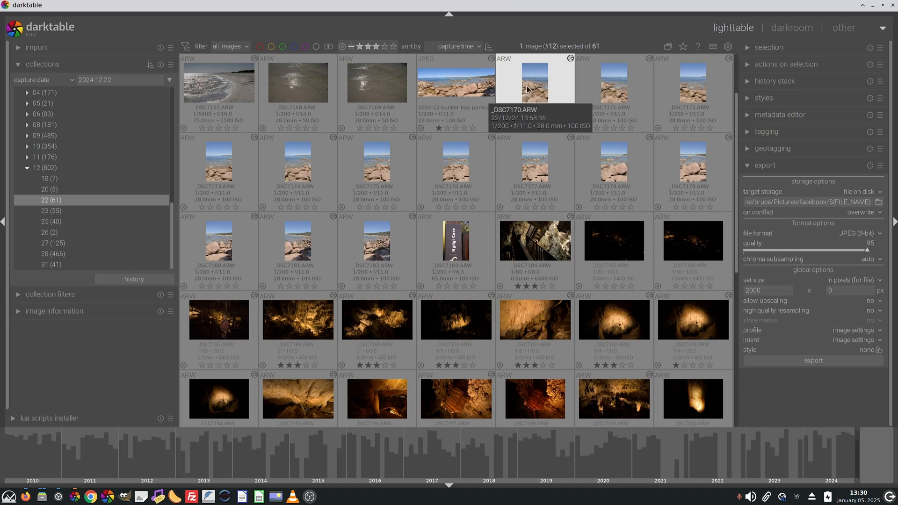
Show _DSC7170.ARW's image information, then select $(IMAGE.ID.NEXT) in the Firefox release notes
{"action": "left_click", "coordinate": [55, 311]}
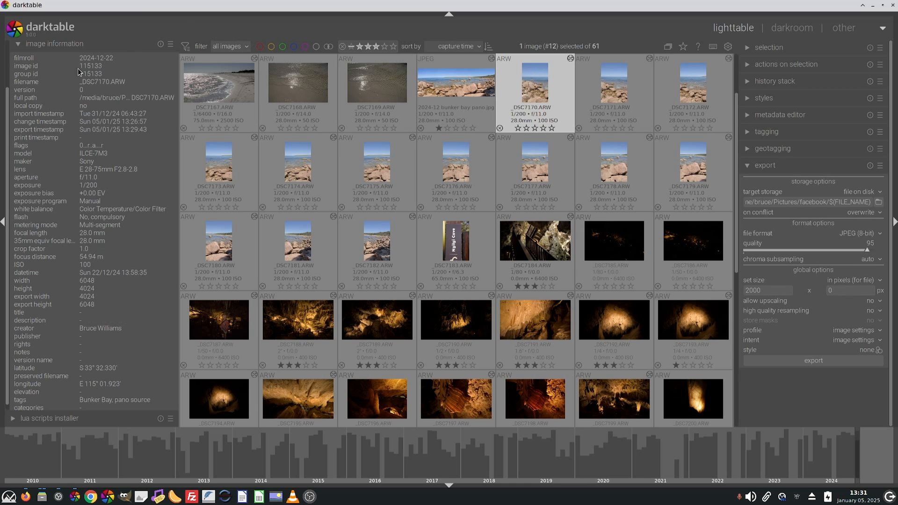
{"action": "mouse_move", "coordinate": [118, 63]}
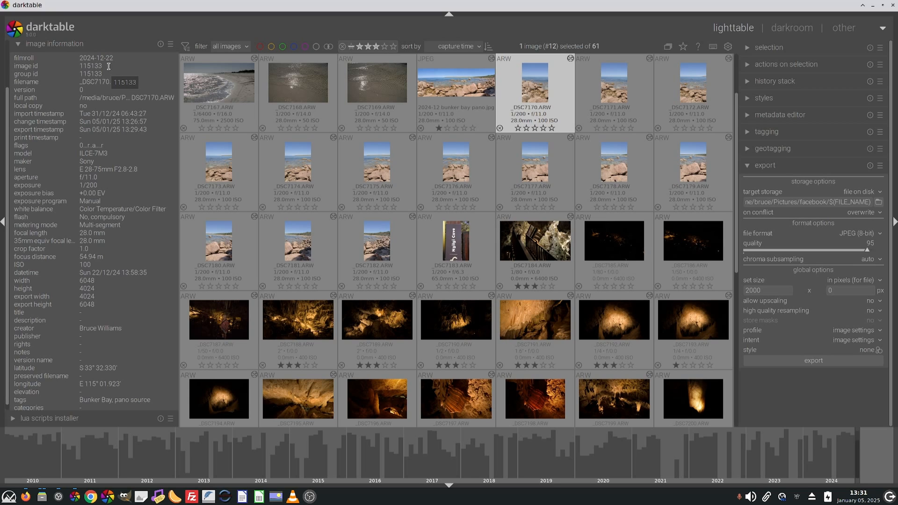
{"action": "mouse_move", "coordinate": [103, 68]}
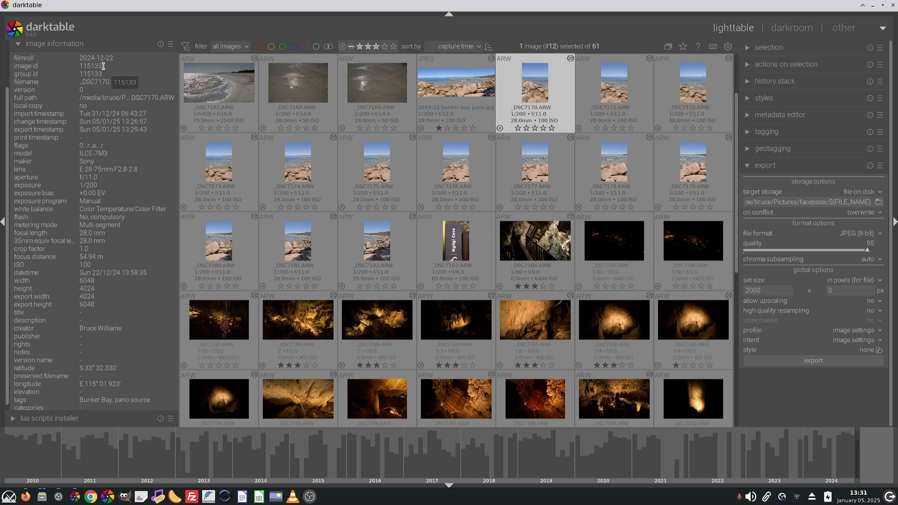
{"action": "mouse_move", "coordinate": [72, 69]}
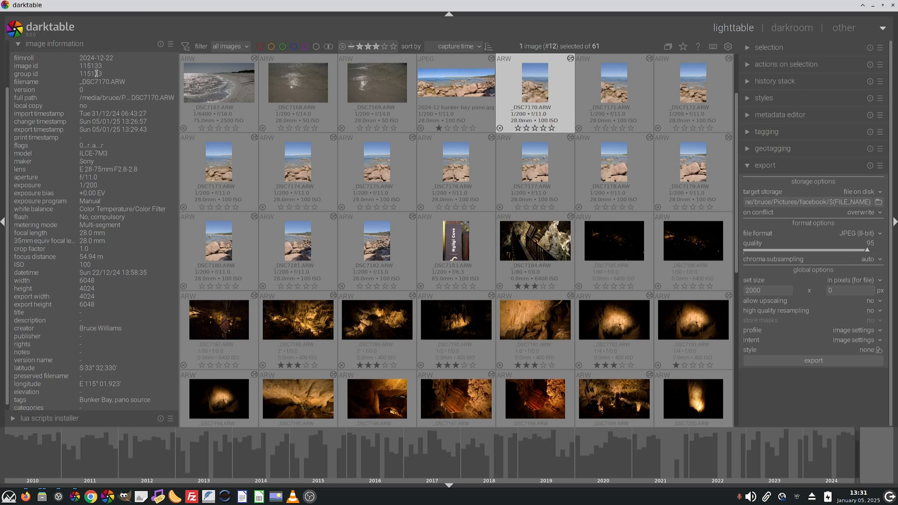
{"action": "mouse_move", "coordinate": [108, 74]}
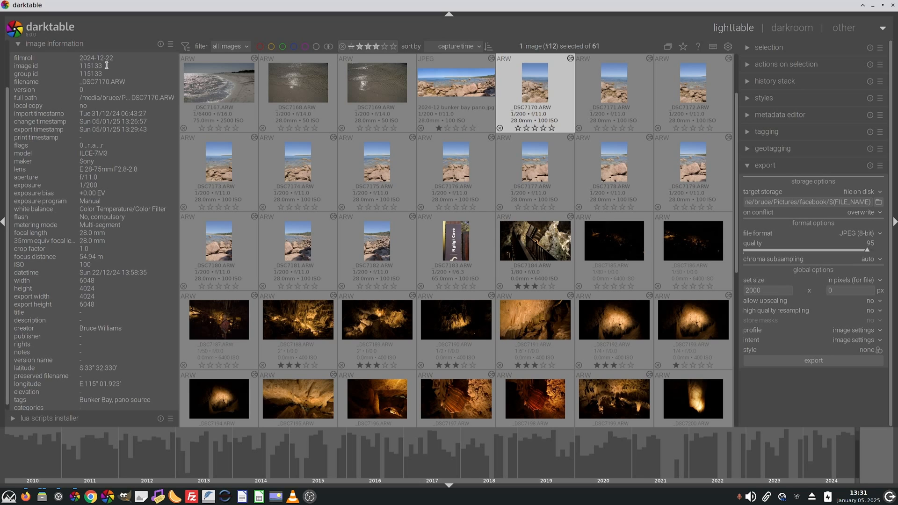
{"action": "mouse_move", "coordinate": [107, 66]}
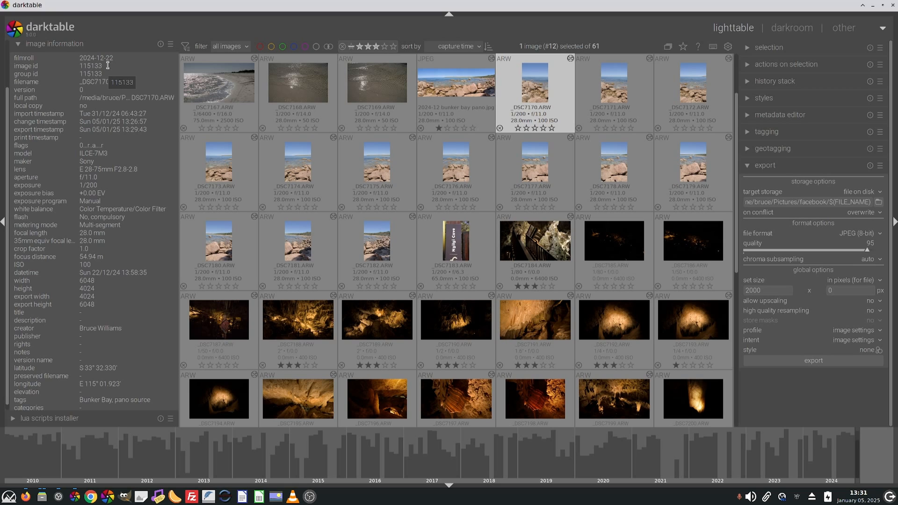
{"action": "left_click", "coordinate": [90, 496]}
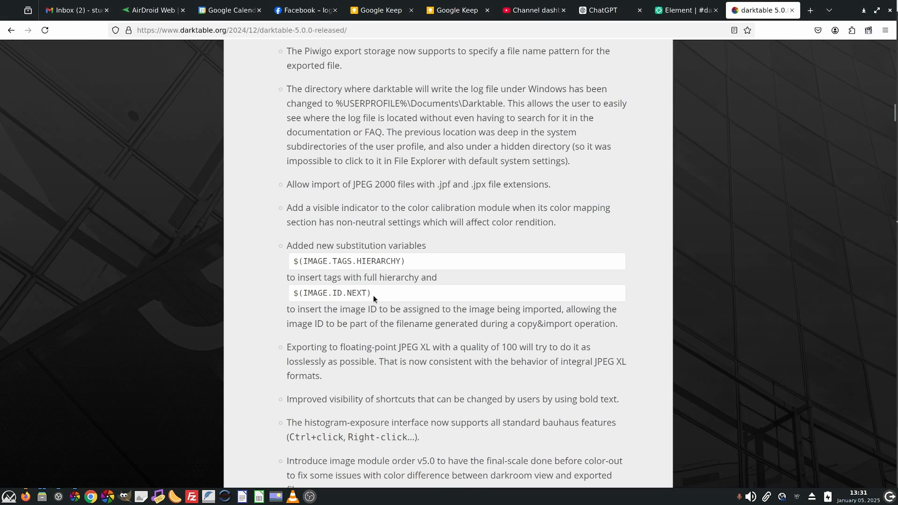
{"action": "double_click", "coordinate": [331, 293]}
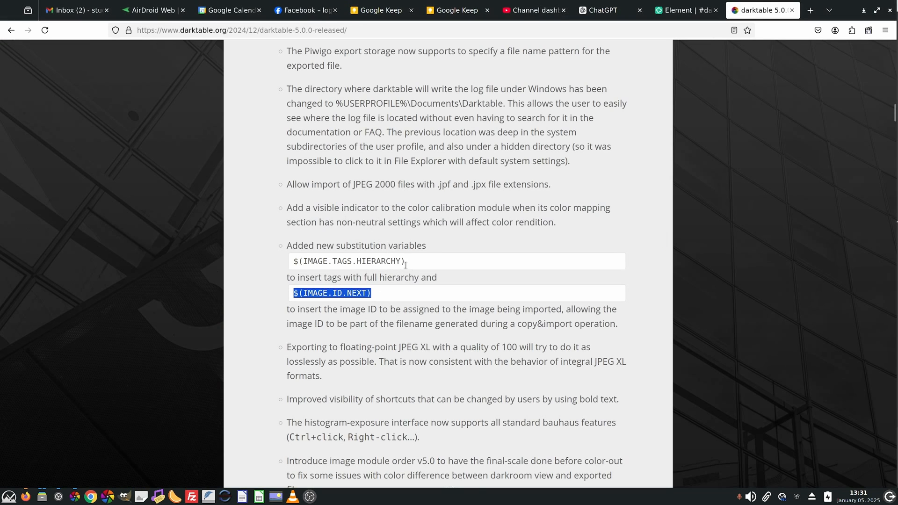
{"action": "left_click", "coordinate": [763, 10]}
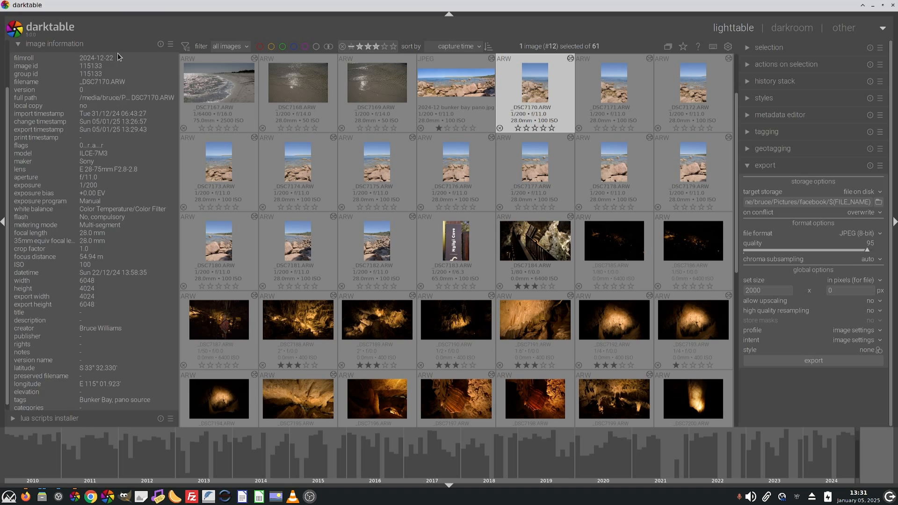
In copy & import, untick keep original filename and enter $(IMAGE.ID.NEXT) as the naming pattern
{"action": "left_click", "coordinate": [36, 46]}
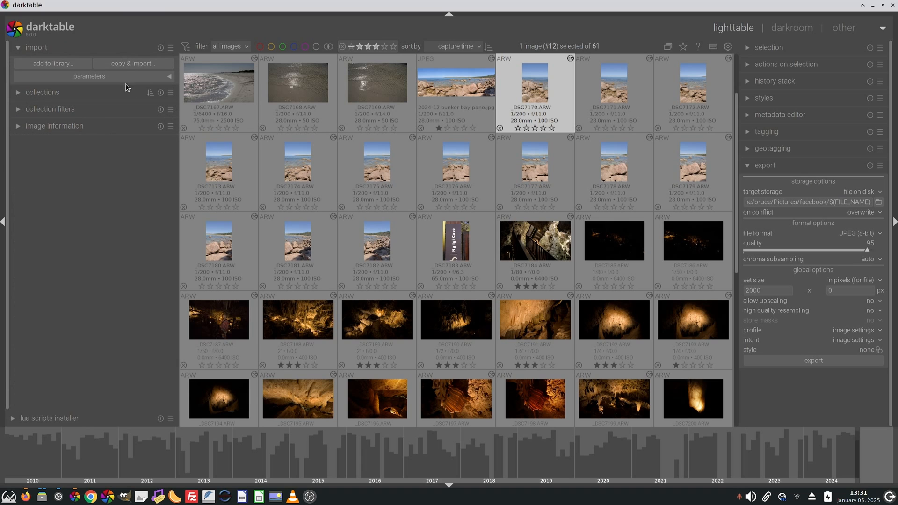
{"action": "left_click", "coordinate": [133, 64]}
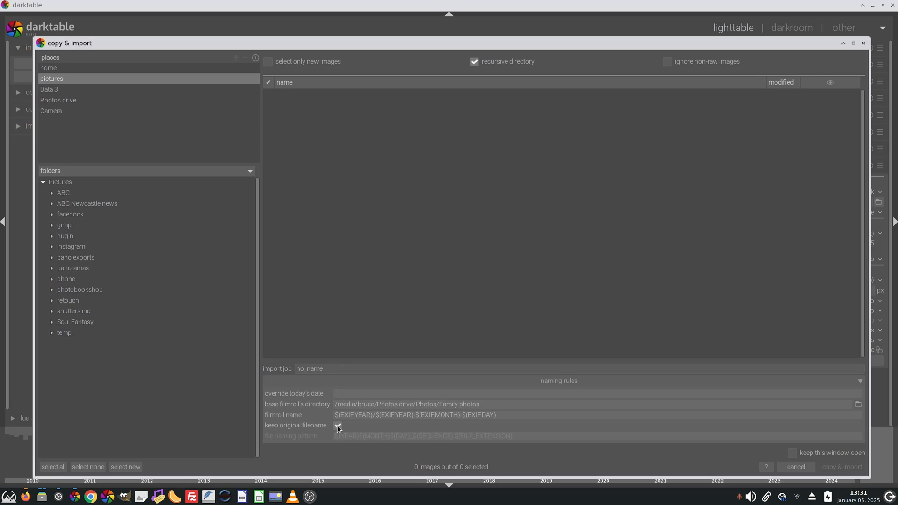
{"action": "left_click", "coordinate": [337, 425]}
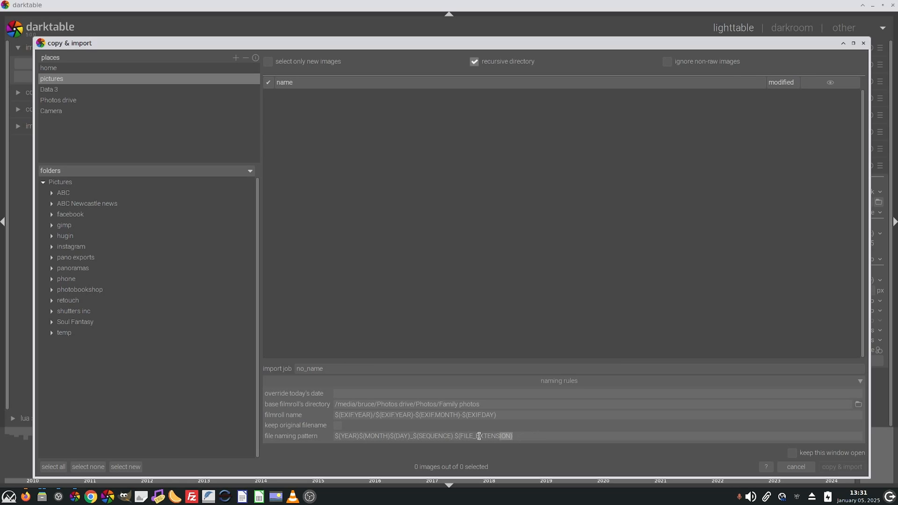
{"action": "type", "text": "$(IMAGE.ID.NEXT)"}
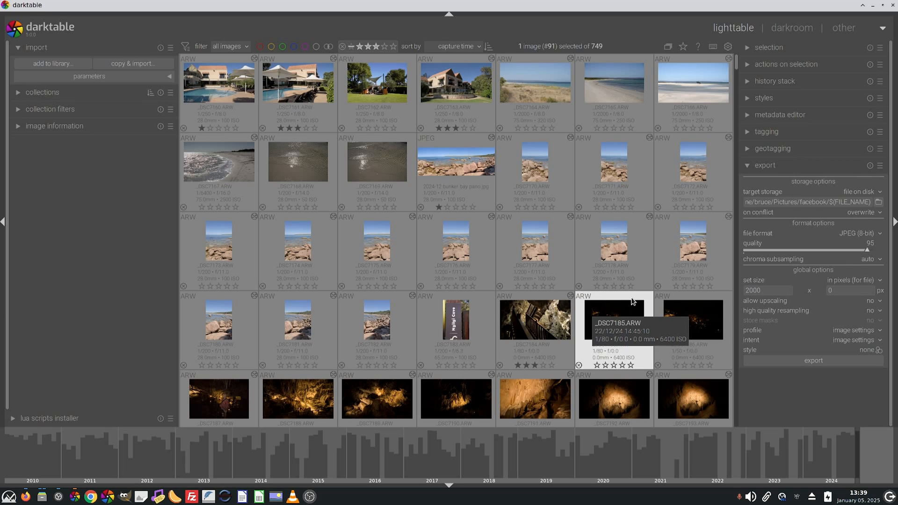
{"action": "mouse_move", "coordinate": [536, 321]}
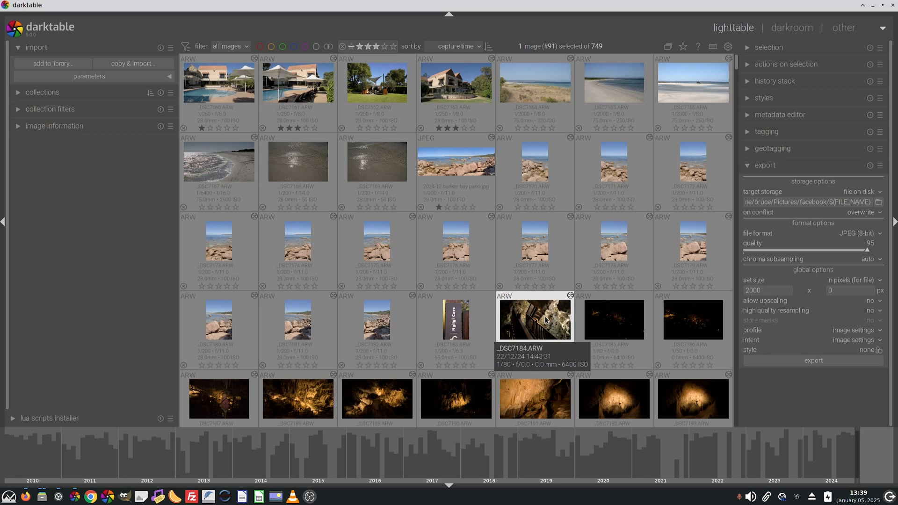
{"action": "mouse_move", "coordinate": [547, 331]}
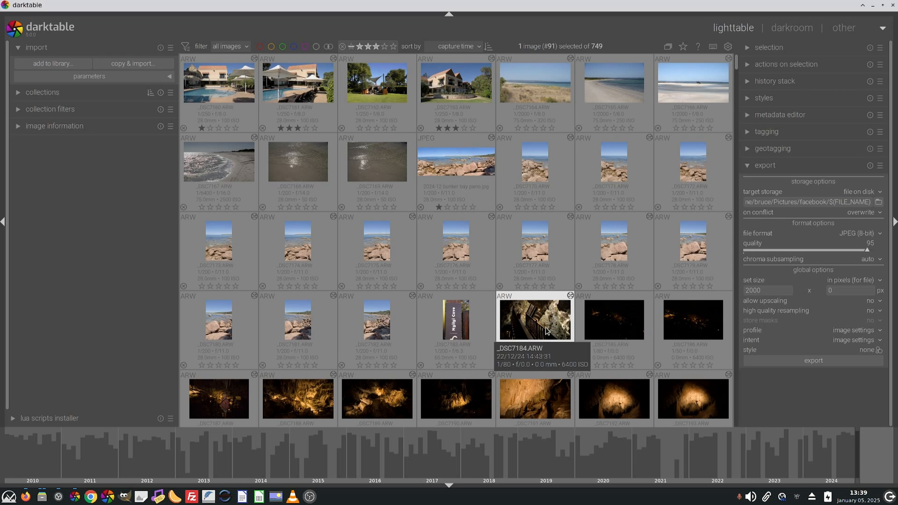
{"action": "mouse_move", "coordinate": [526, 320]}
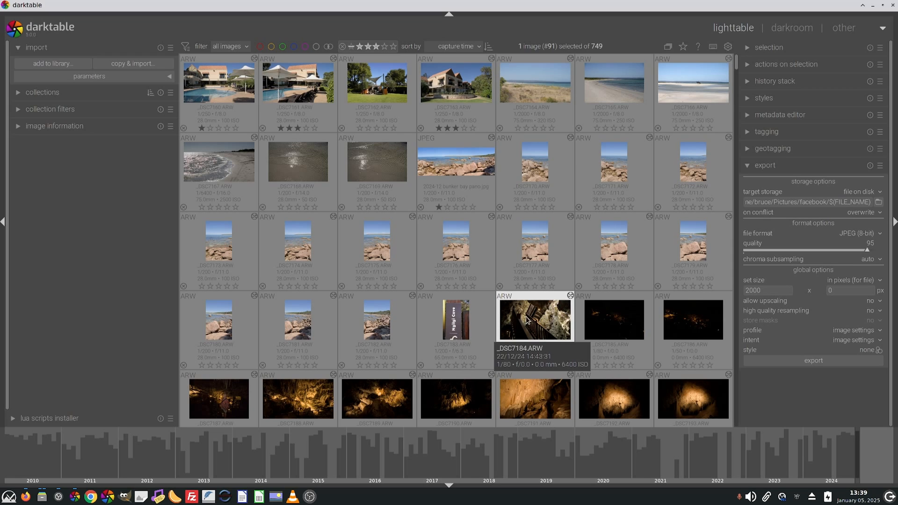
{"action": "mouse_move", "coordinate": [547, 322]}
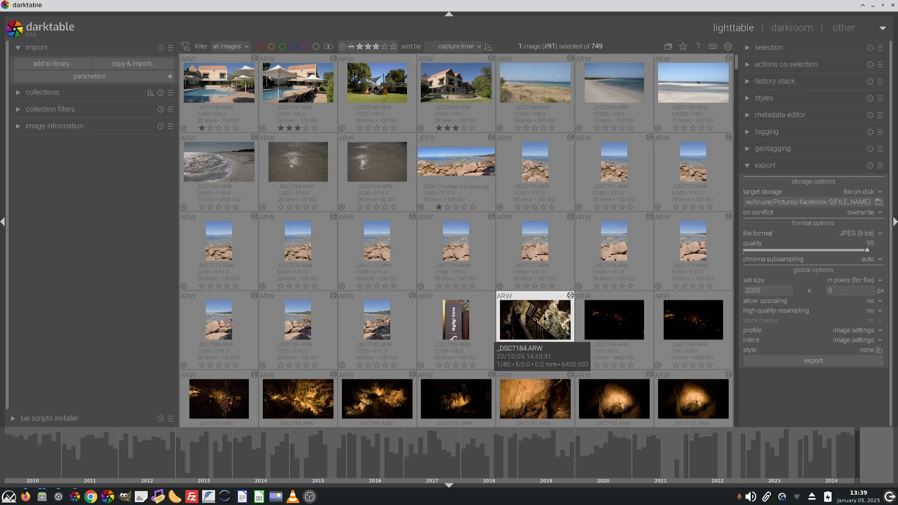
{"action": "mouse_move", "coordinate": [613, 319]}
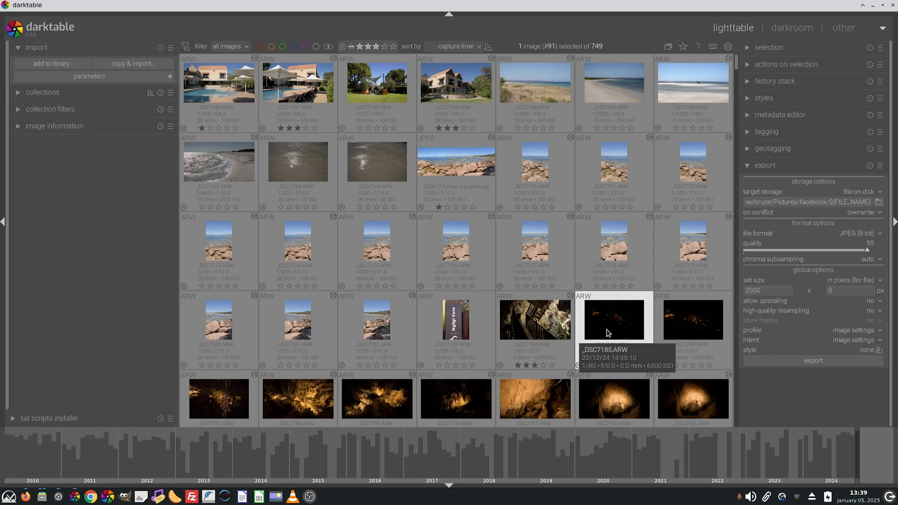
{"action": "mouse_move", "coordinate": [534, 319]}
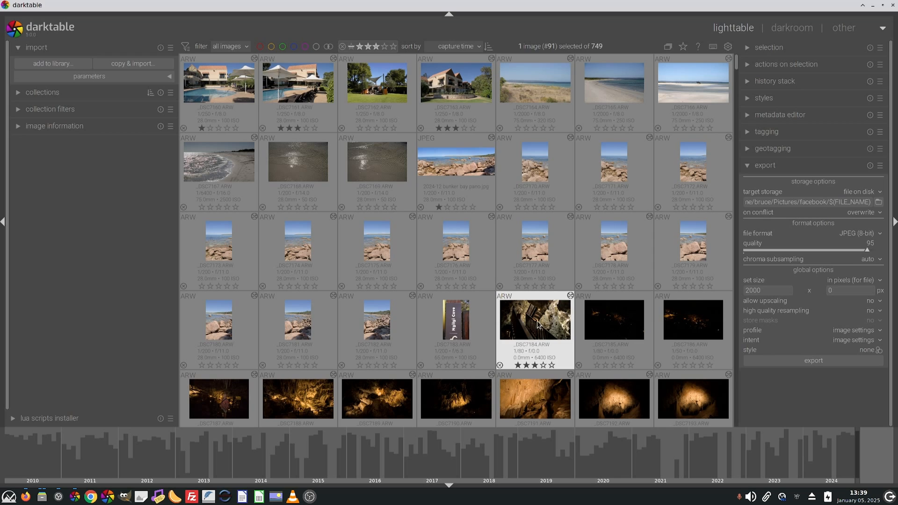
{"action": "mouse_move", "coordinate": [599, 333]}
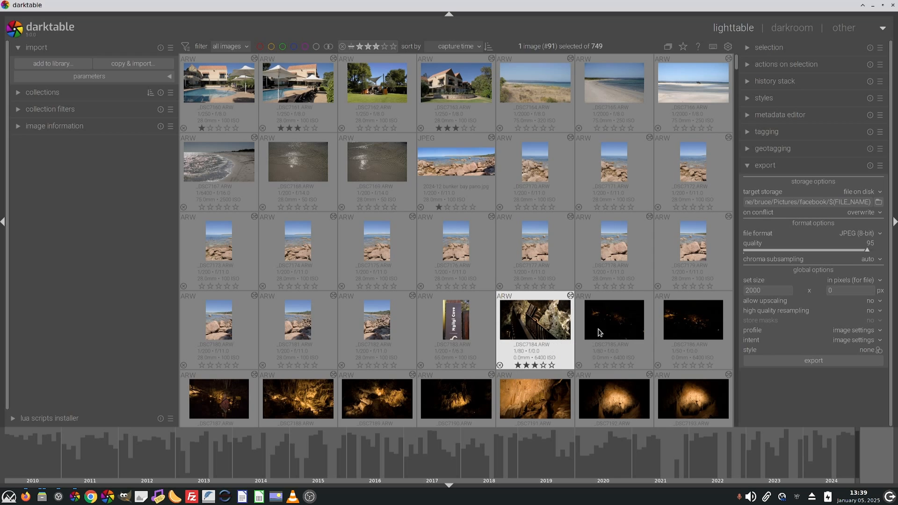
{"action": "mouse_move", "coordinate": [628, 333]}
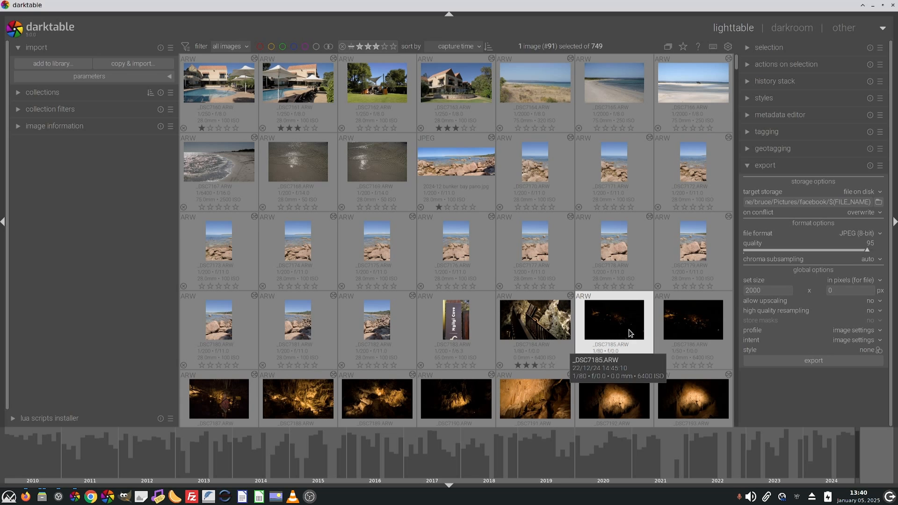
{"action": "scroll", "scroll_direction": "down", "scroll_amount": 3}
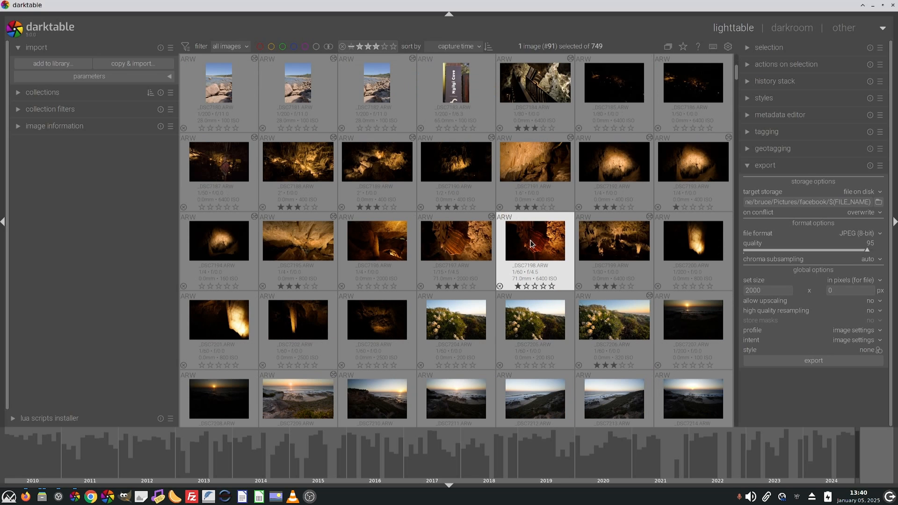
Open _DSC7198.ARW, the striped cave flowstone photo, in the darkroom and select it in the filmstrip
{"action": "double_click", "coordinate": [534, 240]}
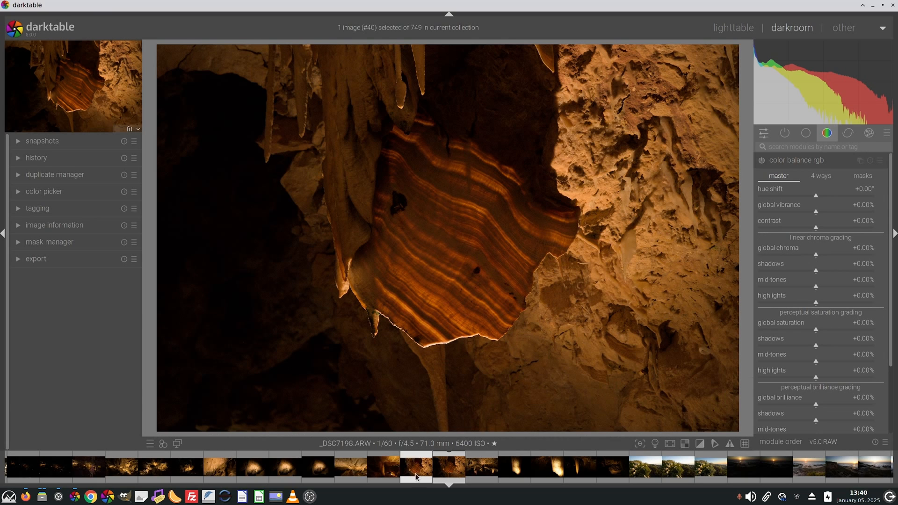
{"action": "mouse_move", "coordinate": [423, 467]}
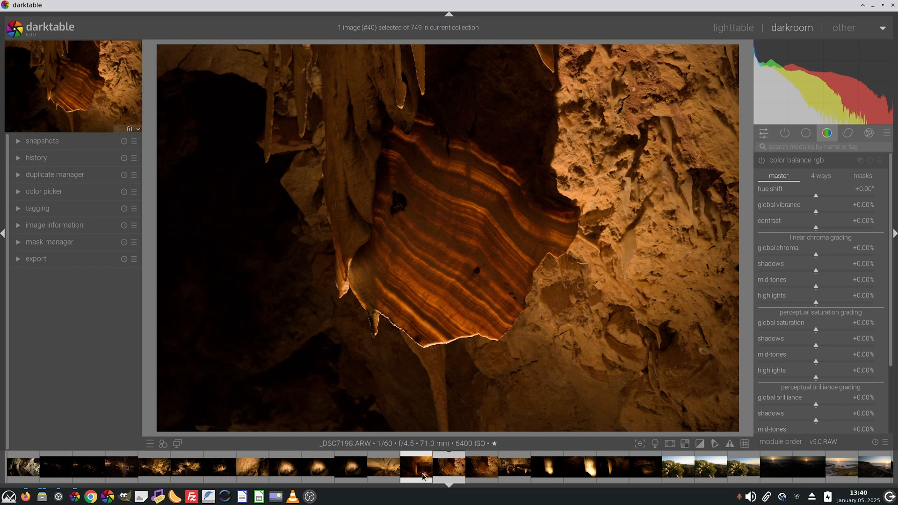
{"action": "left_click", "coordinate": [383, 466]}
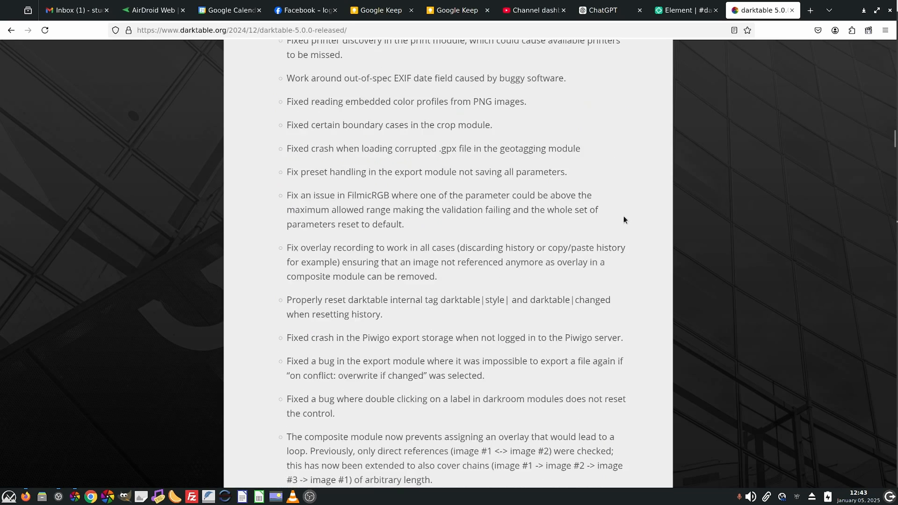
Scroll the release notes past bug fixes and noise profiles to the suspended camera support list
{"action": "scroll", "scroll_direction": "down", "scroll_amount": 3}
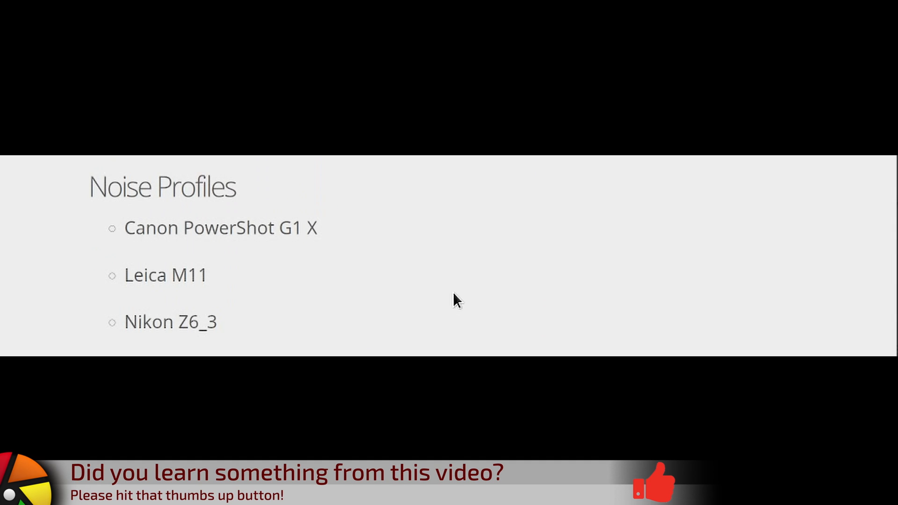
{"action": "scroll", "scroll_direction": "down", "scroll_amount": 3}
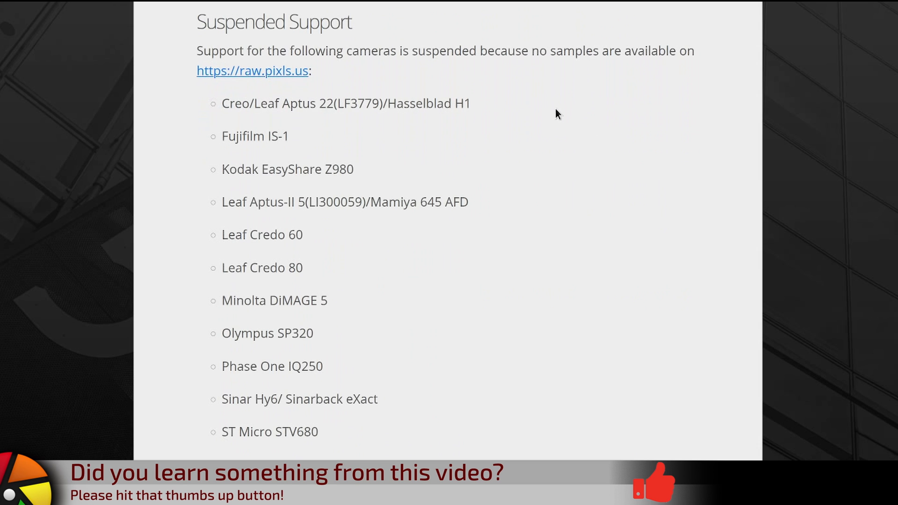